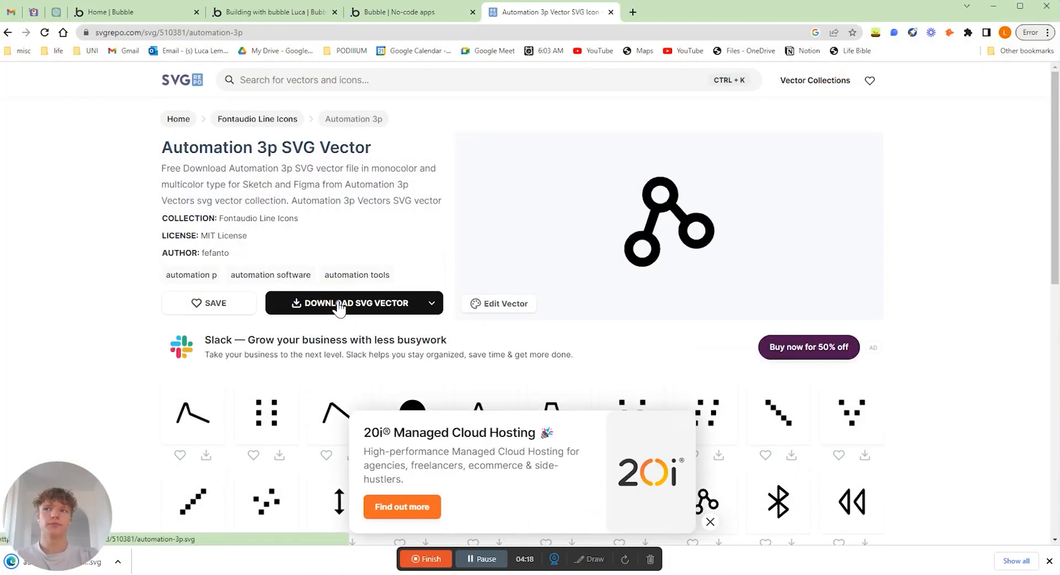
- Pick an orange hue in the Air Color Picker and confirm with Select
{"action": "left_click", "coordinate": [271, 12]}
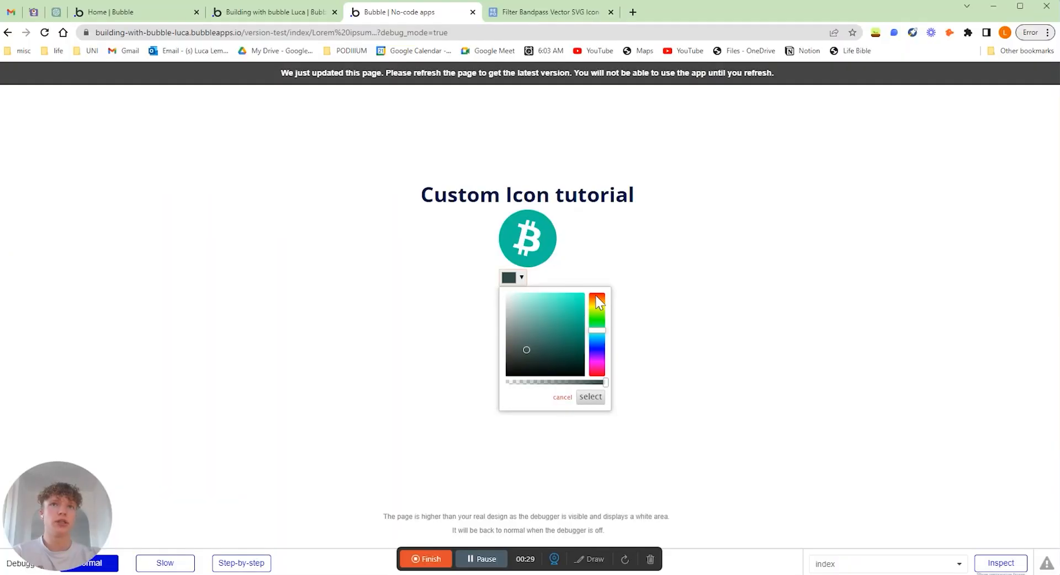
{"action": "left_click", "coordinate": [597, 298]}
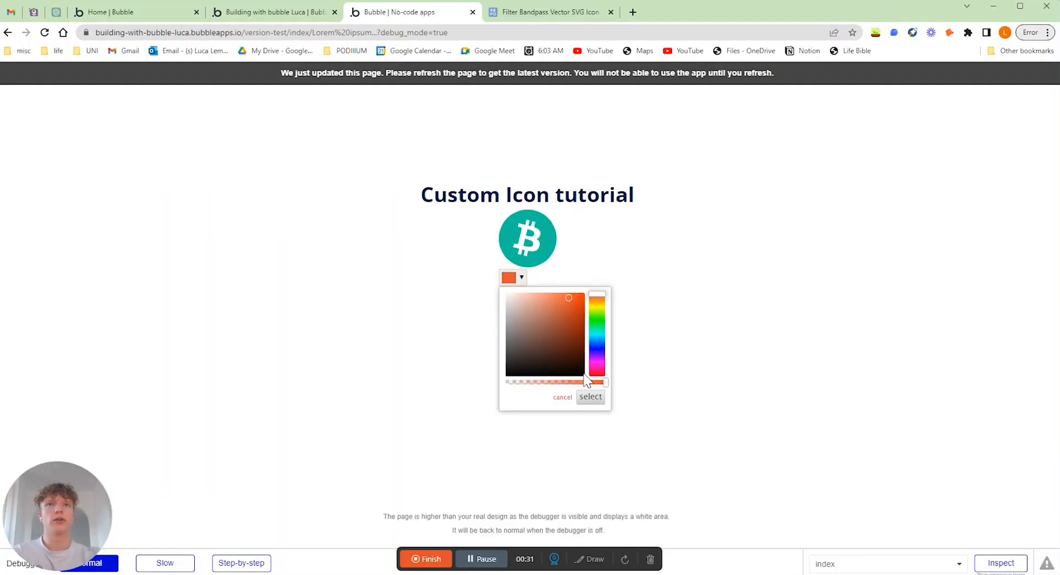
{"action": "left_click", "coordinate": [590, 397]}
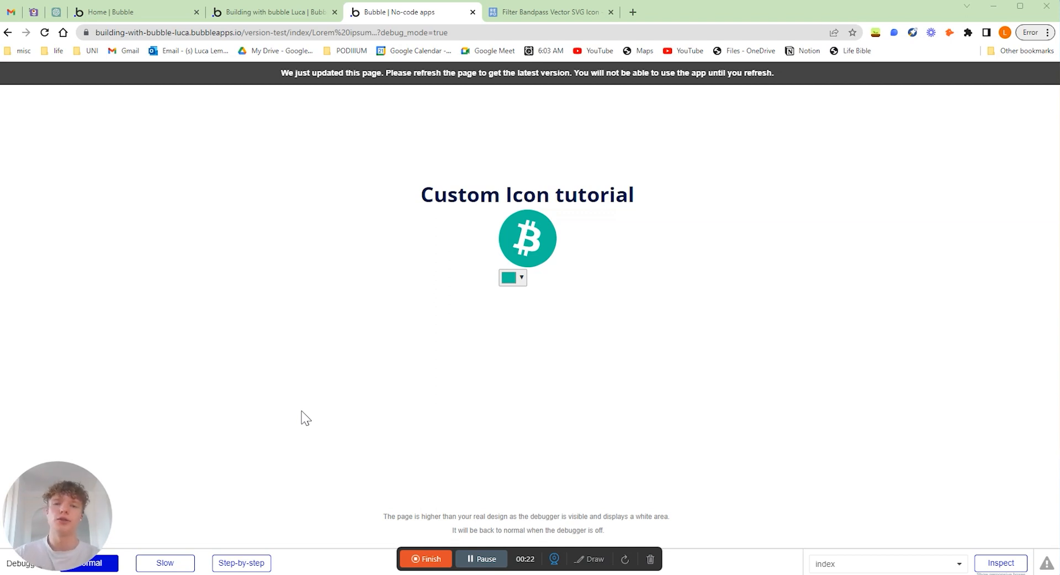
{"action": "mouse_move", "coordinate": [500, 243]}
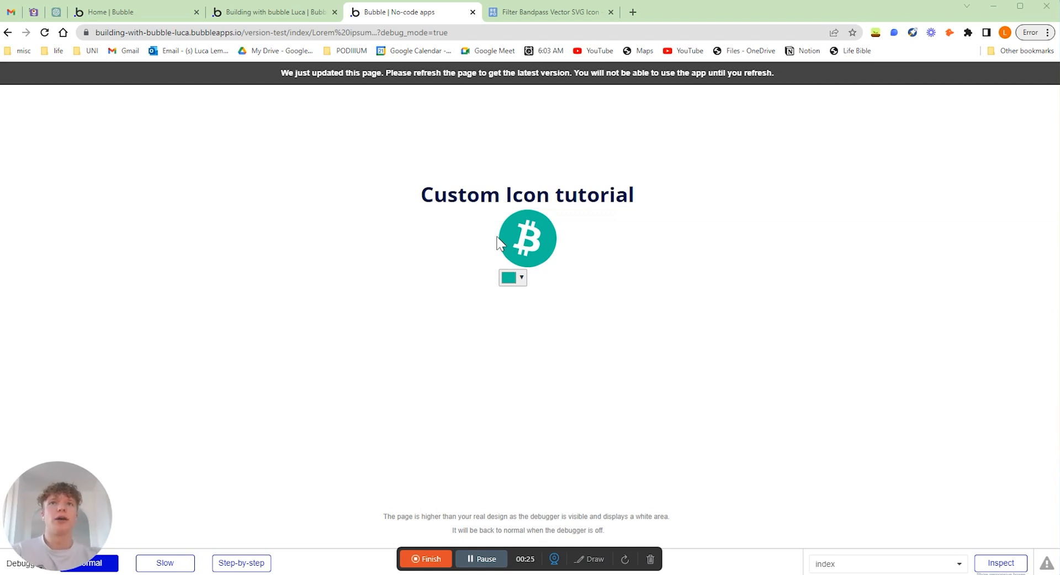
- Reopen the picker, confirm orange so the Bitcoin icon recolours, then return to the editor
{"action": "left_click", "coordinate": [513, 278]}
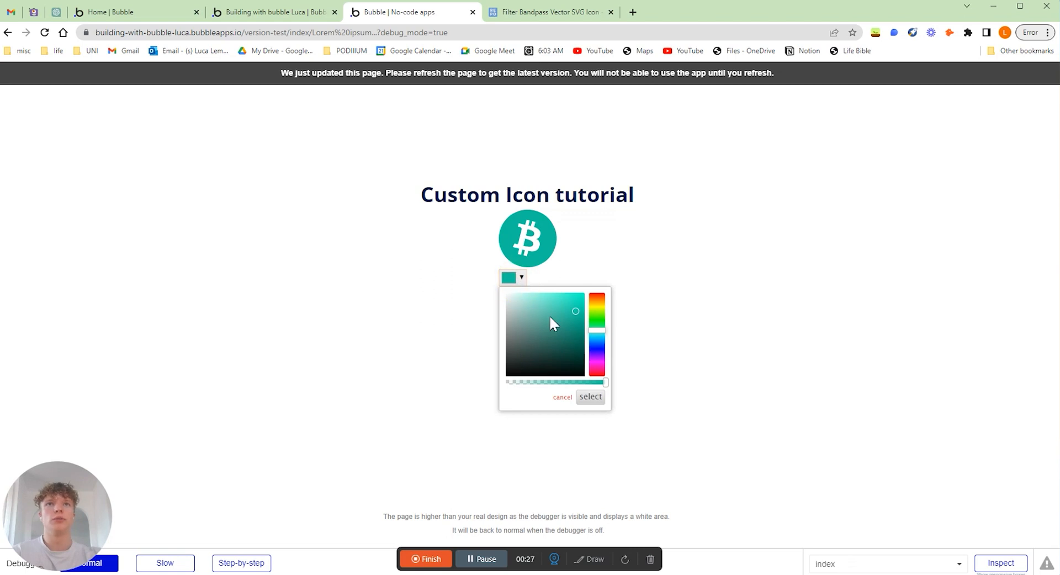
{"action": "left_click", "coordinate": [596, 296]}
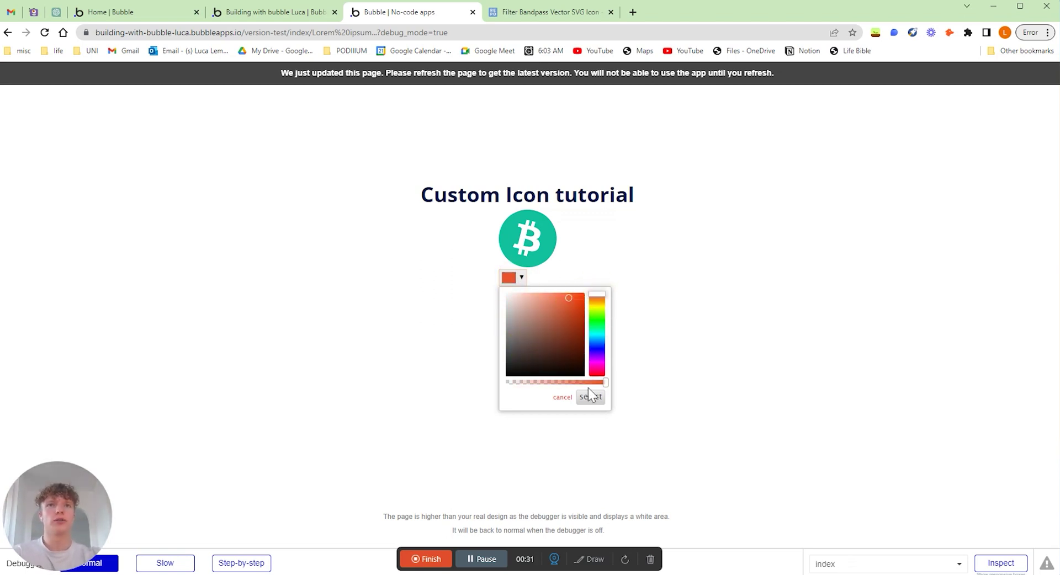
{"action": "left_click", "coordinate": [590, 396]}
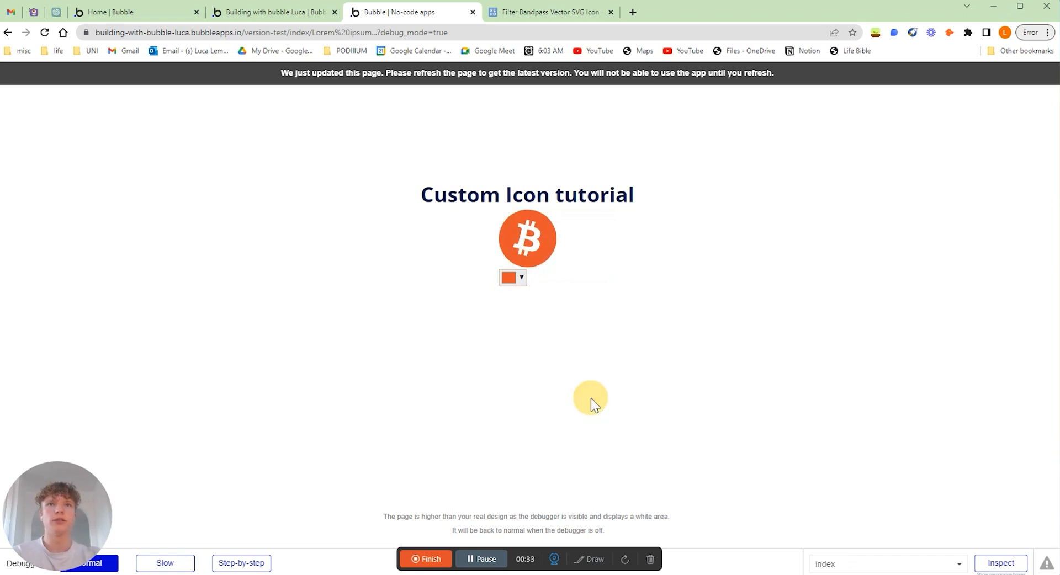
{"action": "left_click", "coordinate": [274, 12]}
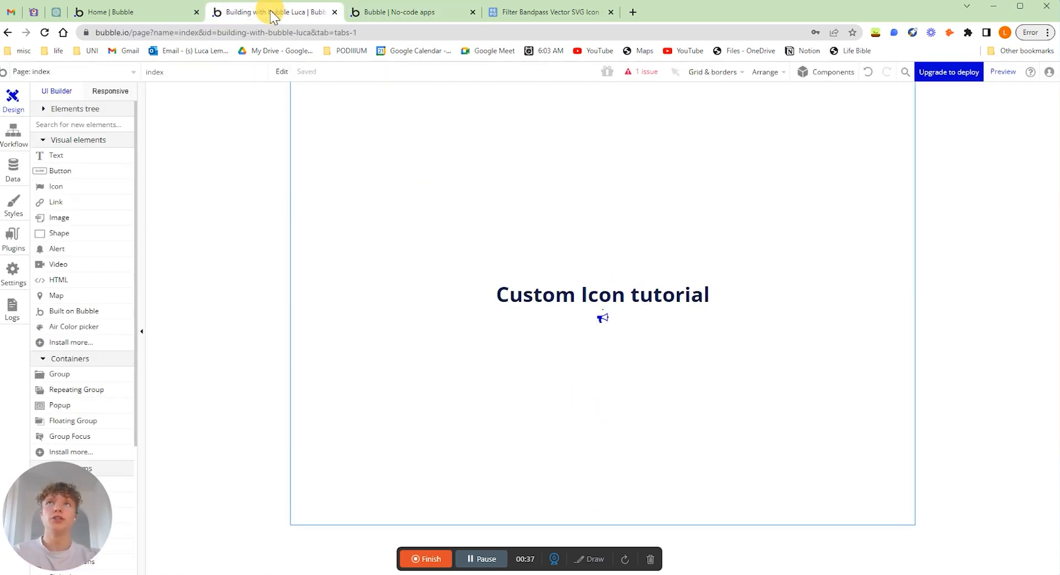
- Select the bullhorn Icon element and browse the built-in icon list
{"action": "left_click", "coordinate": [602, 318]}
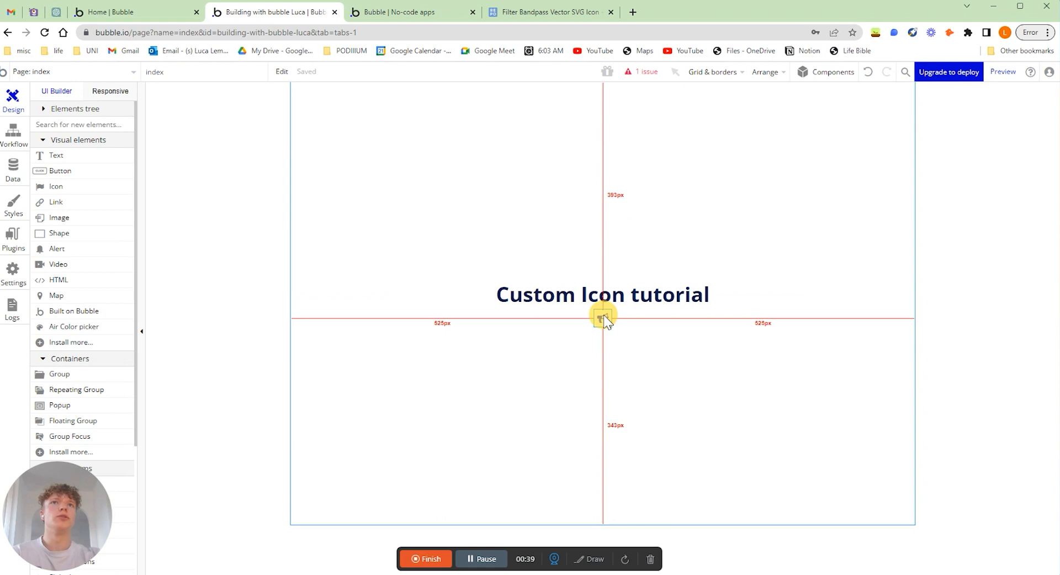
{"action": "left_click", "coordinate": [602, 318]}
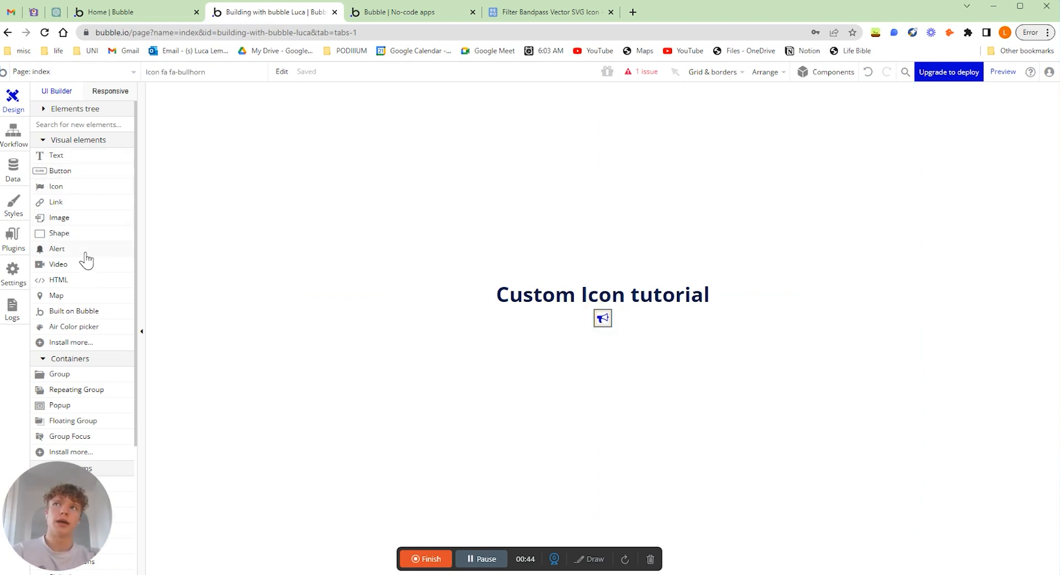
{"action": "mouse_move", "coordinate": [57, 187]}
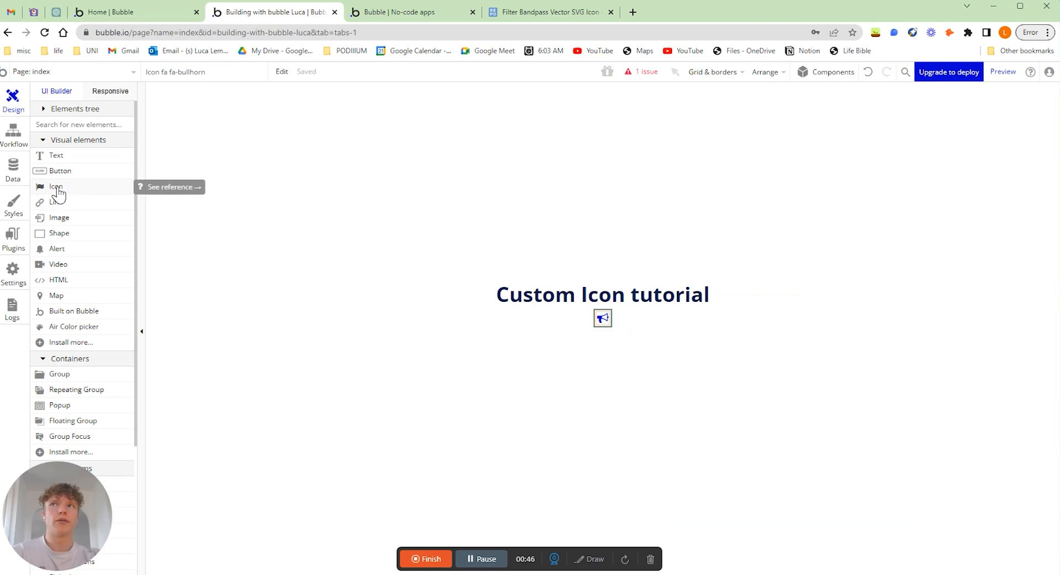
{"action": "left_click", "coordinate": [602, 318]}
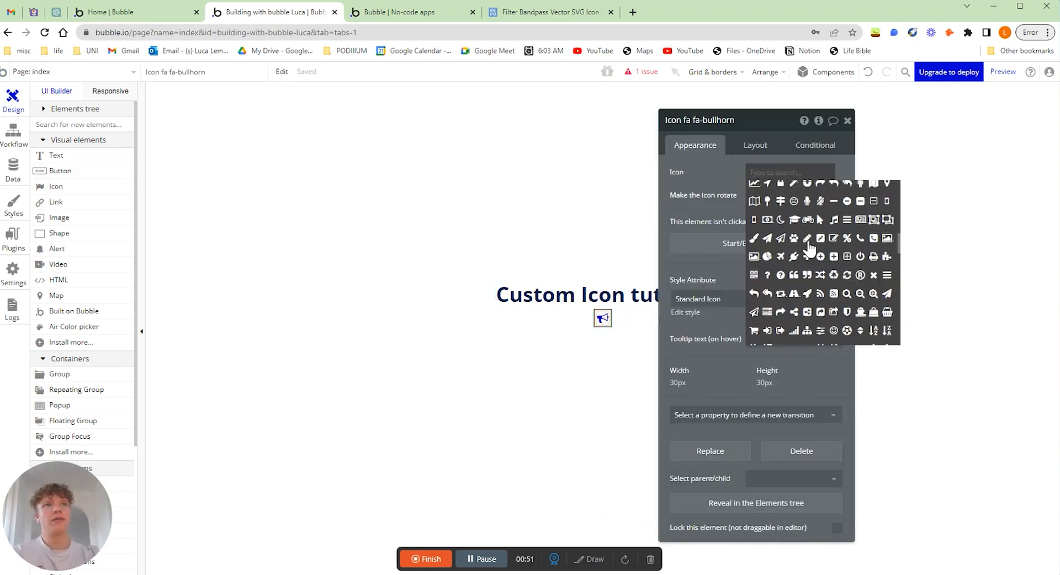
{"action": "scroll", "scroll_direction": "down", "scroll_amount": 3}
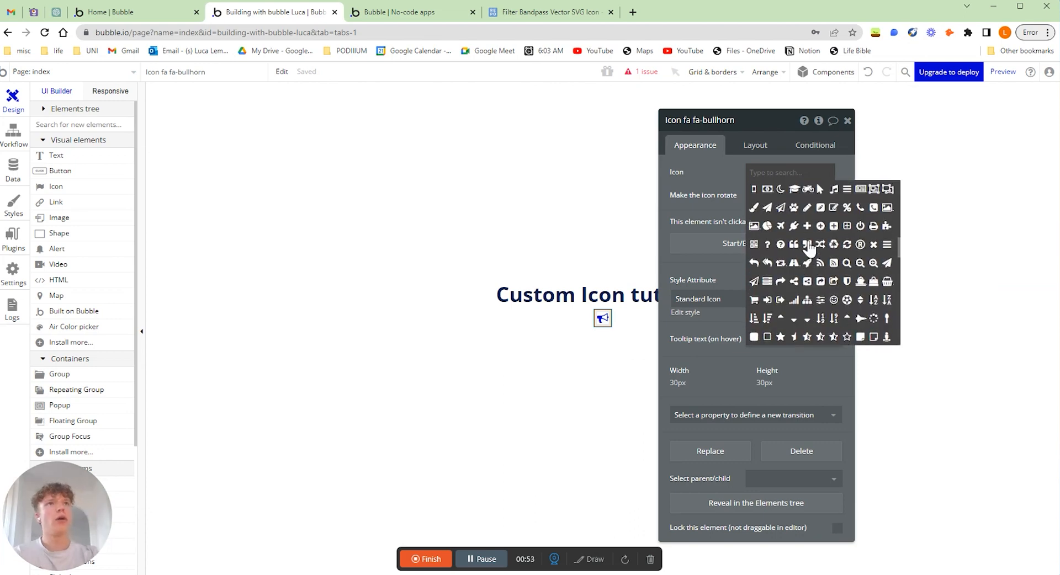
{"action": "scroll", "scroll_direction": "down", "scroll_amount": 3}
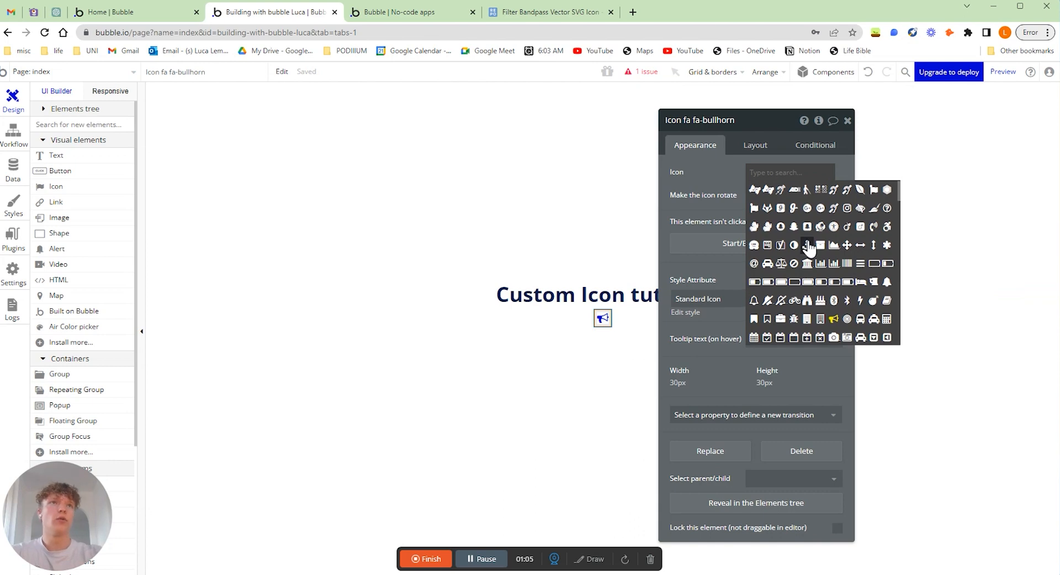
{"action": "scroll", "scroll_direction": "down", "scroll_amount": 3}
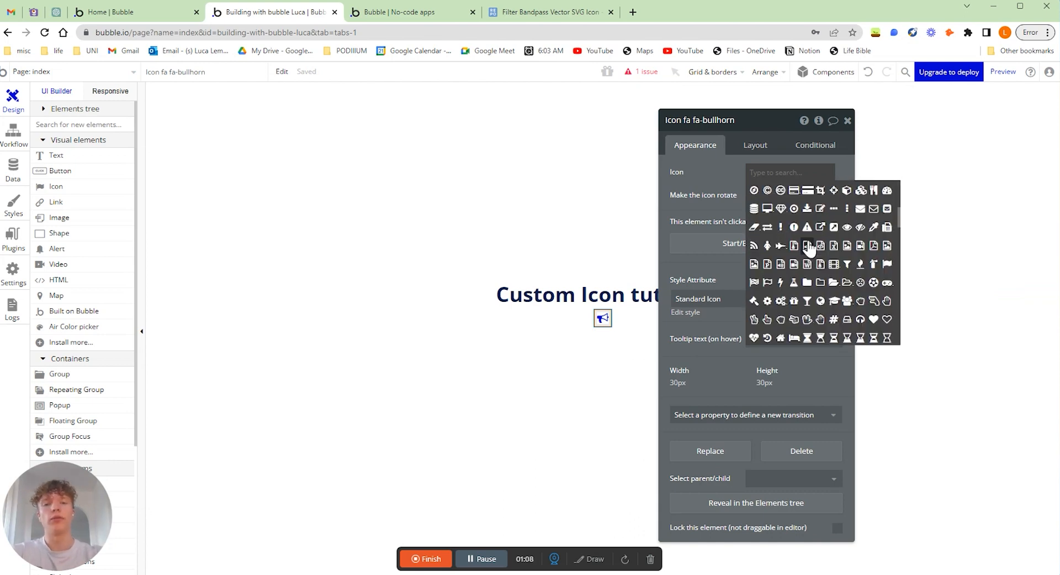
{"action": "scroll", "scroll_direction": "down", "scroll_amount": 3}
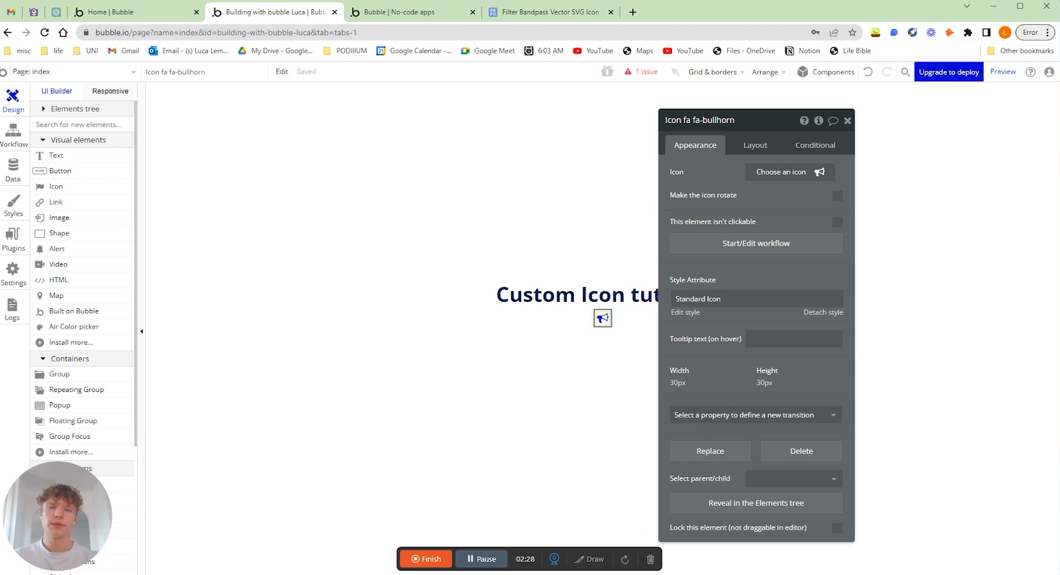
- Delete the bullhorn icon, leaving only the Custom Icon tutorial heading
{"action": "left_click", "coordinate": [780, 173]}
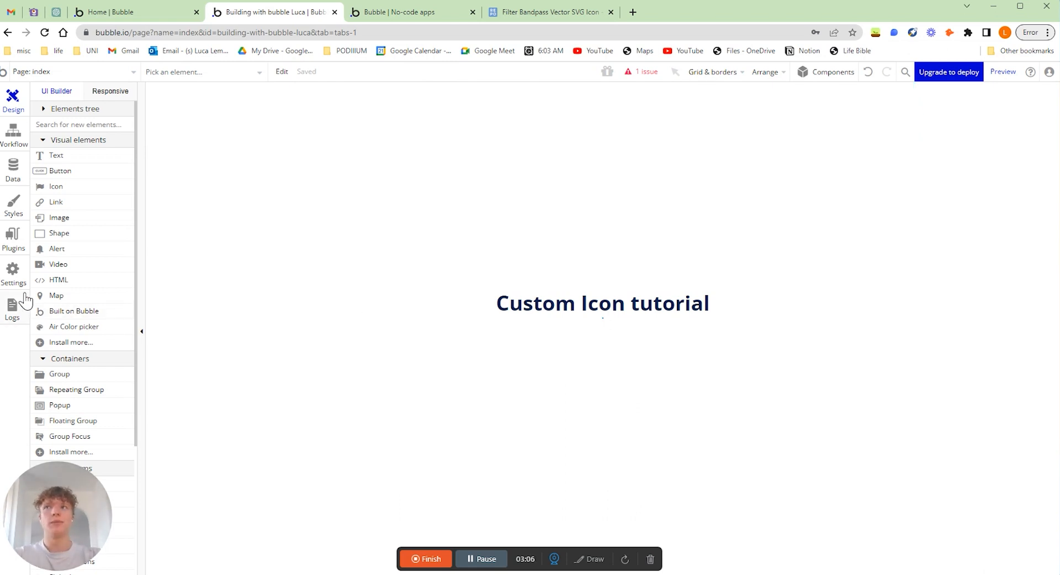
{"action": "mouse_move", "coordinate": [61, 281]}
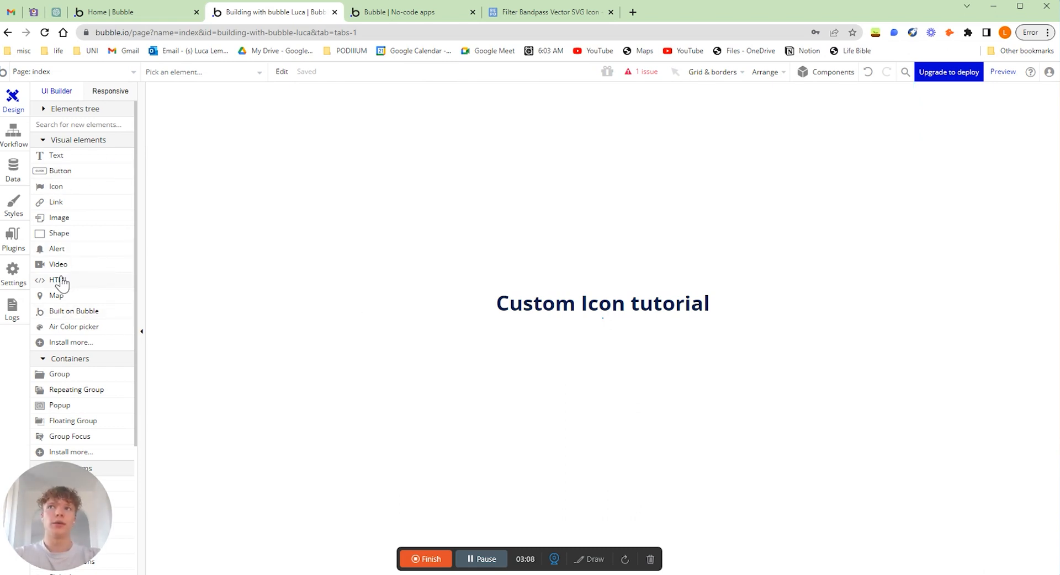
- Add an HTML element under the heading with 100 px width and 100 px minimum height
{"action": "left_click_drag", "start_coordinate": [58, 279], "coordinate": [371, 317]}
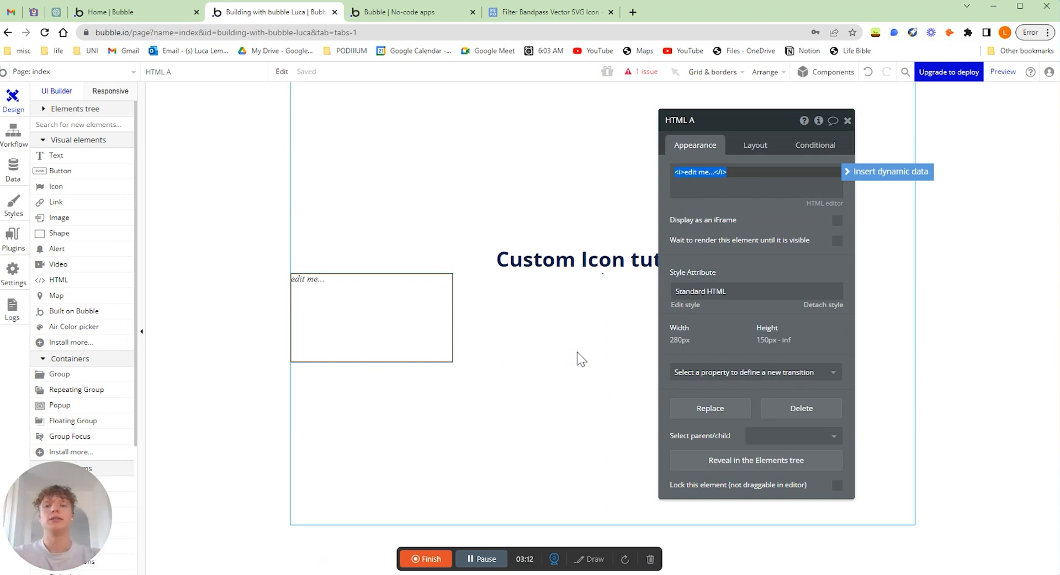
{"action": "mouse_move", "coordinate": [683, 197]}
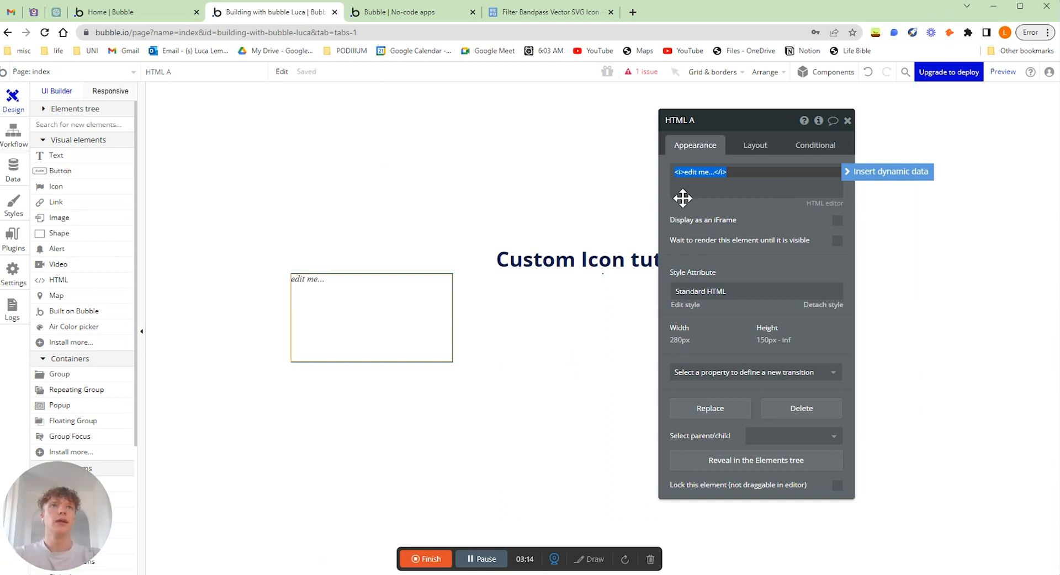
{"action": "left_click", "coordinate": [755, 144]}
{"action": "type", "text": "100"}
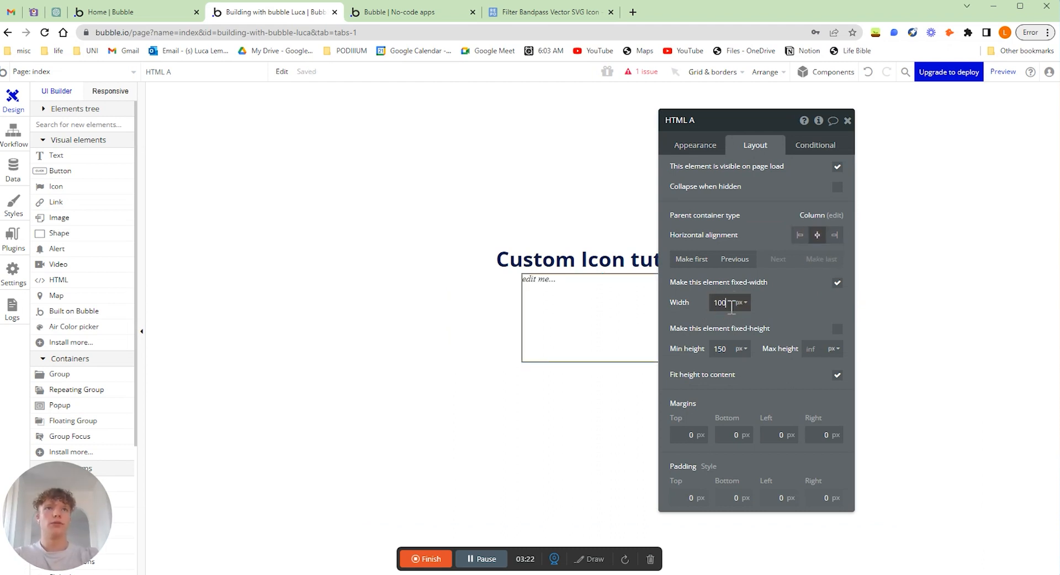
{"action": "triple_click", "coordinate": [720, 349]}
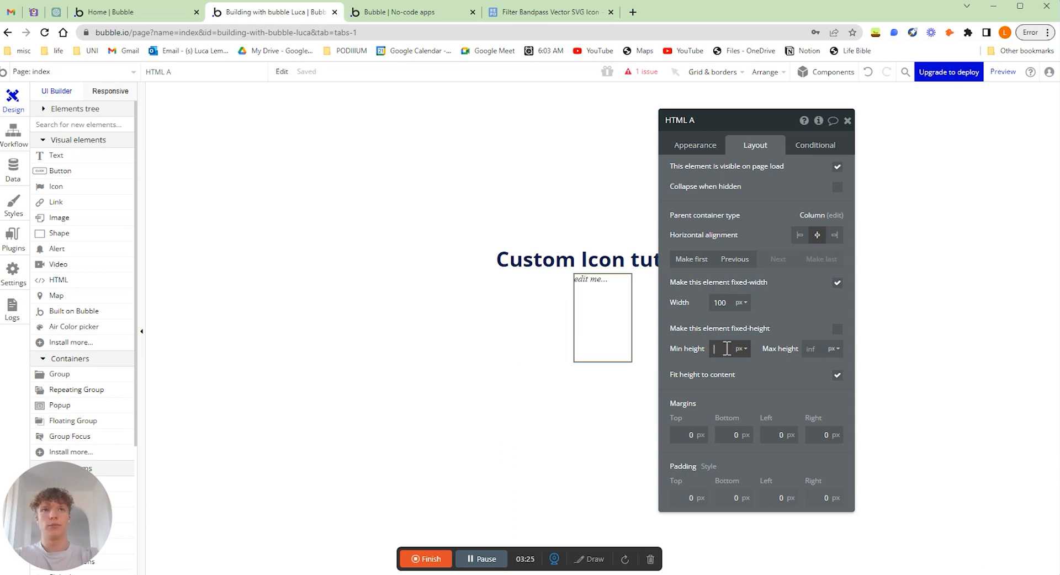
{"action": "type", "text": "100"}
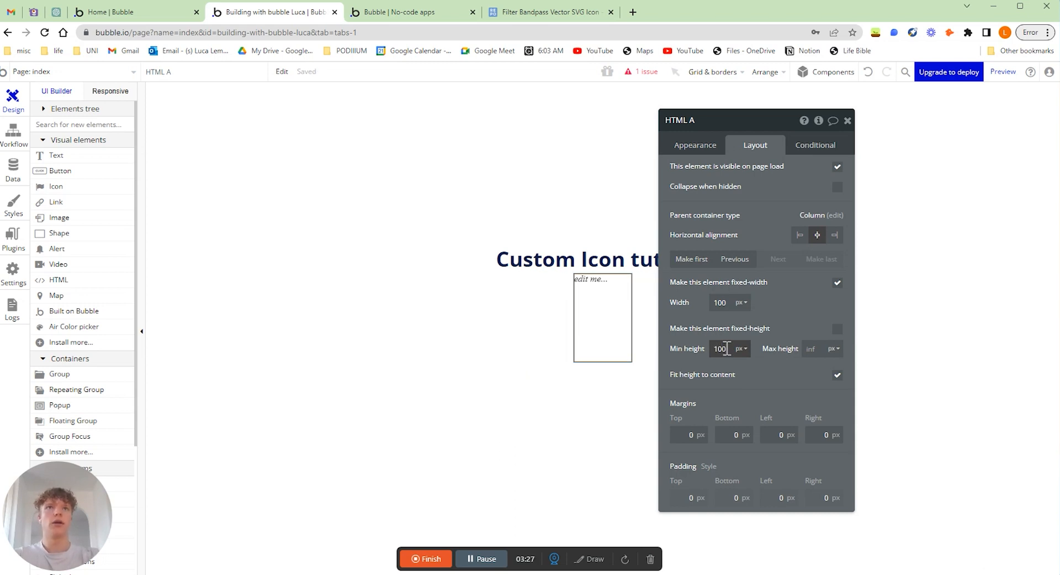
{"action": "mouse_move", "coordinate": [779, 319]}
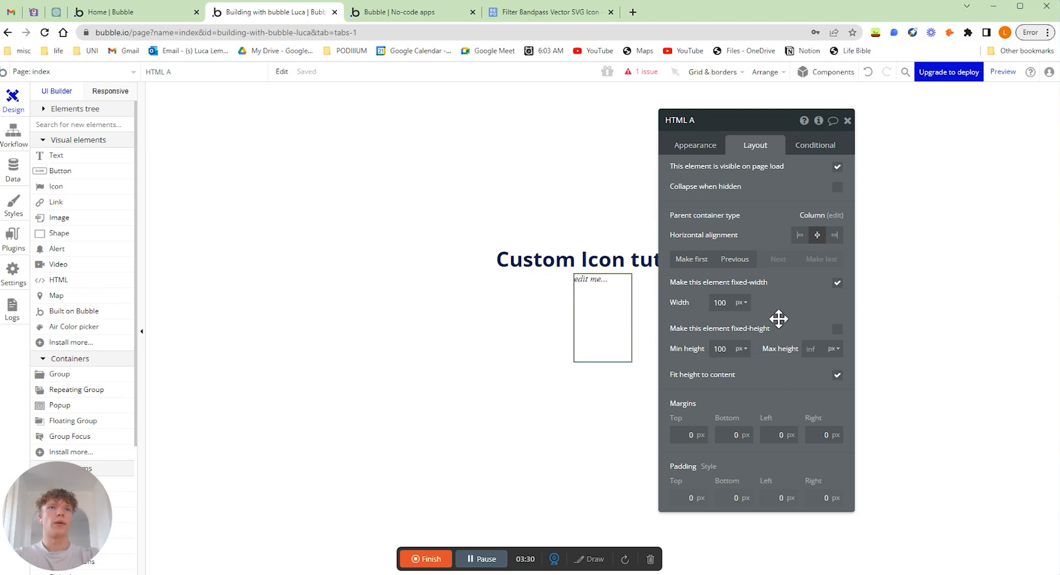
{"action": "mouse_move", "coordinate": [695, 145]}
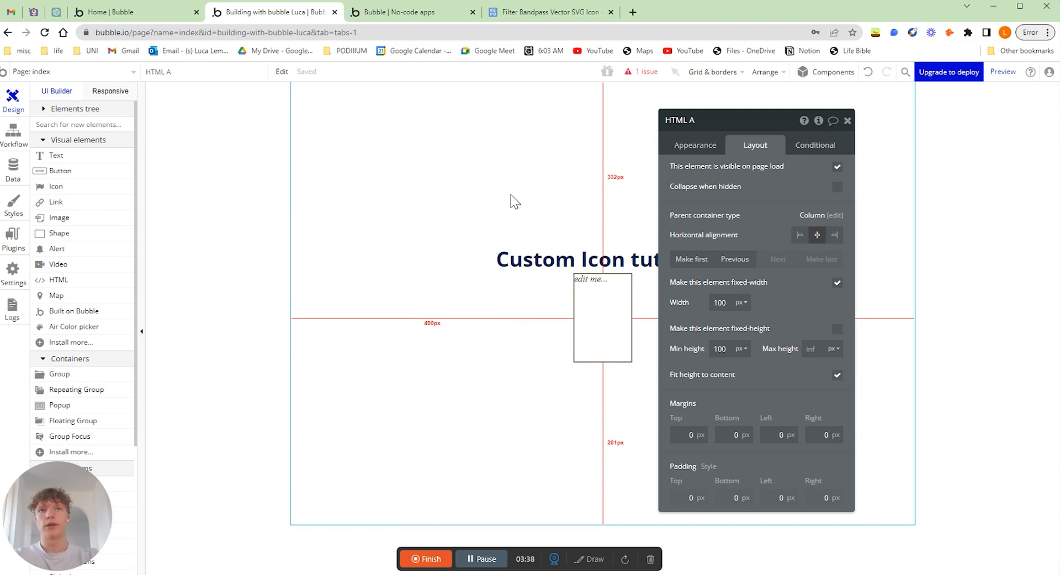
{"action": "mouse_move", "coordinate": [554, 349]}
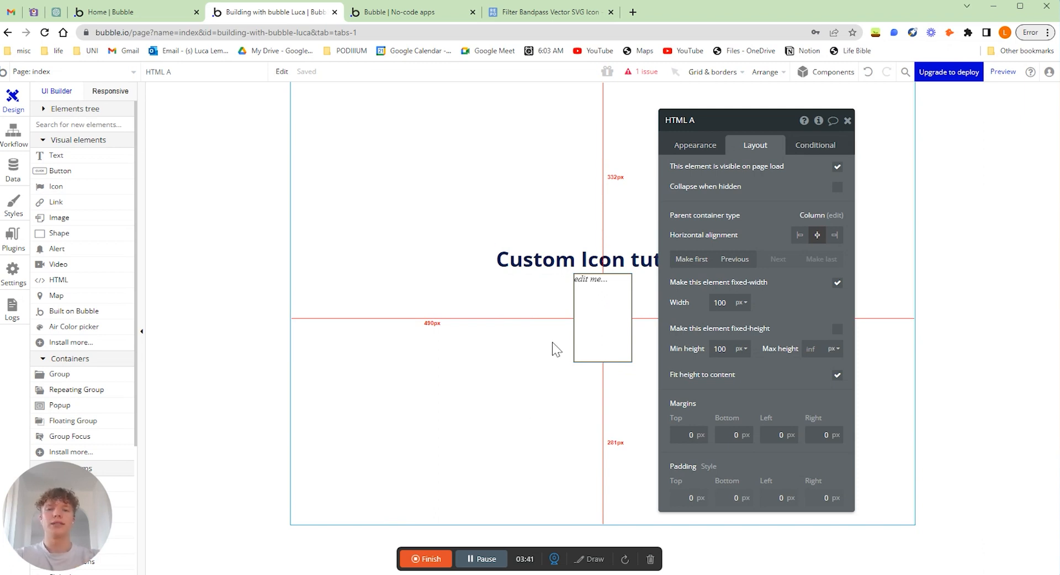
{"action": "mouse_move", "coordinate": [528, 171]}
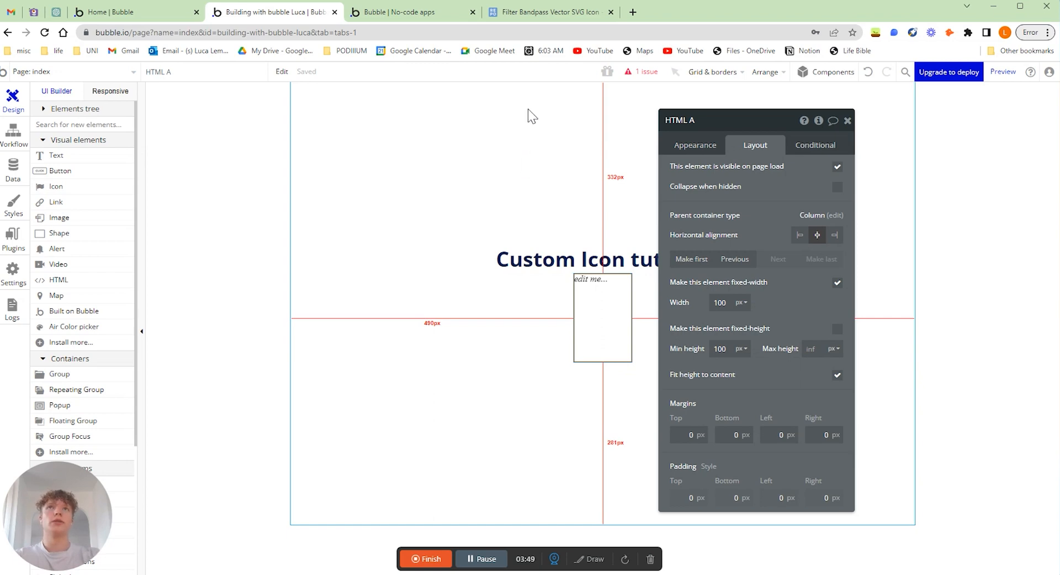
- On SVG Repo, browse related vectors and open the Automation 3p icon page
{"action": "left_click", "coordinate": [548, 11]}
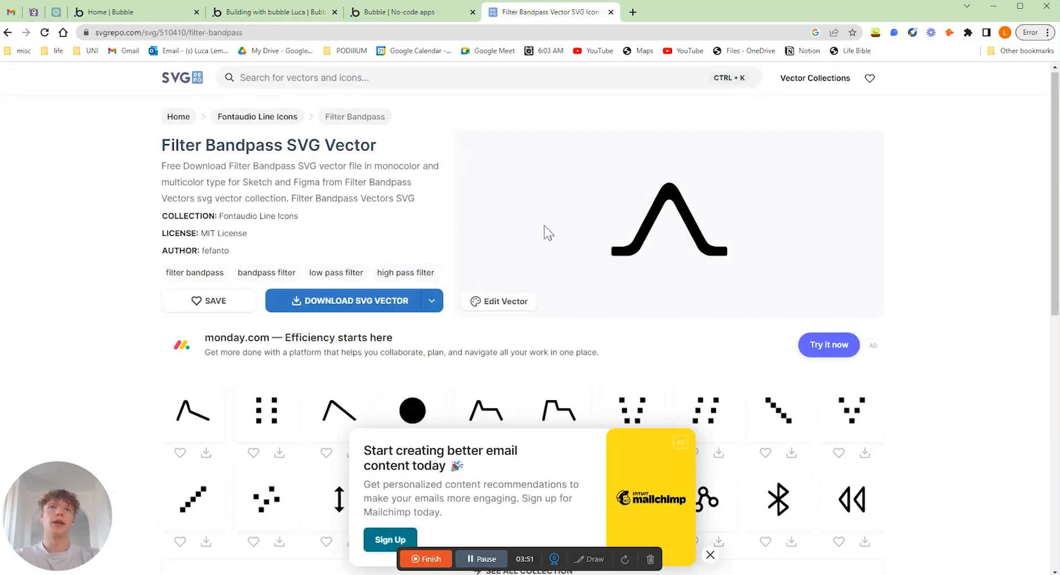
{"action": "scroll", "scroll_direction": "down", "scroll_amount": 3}
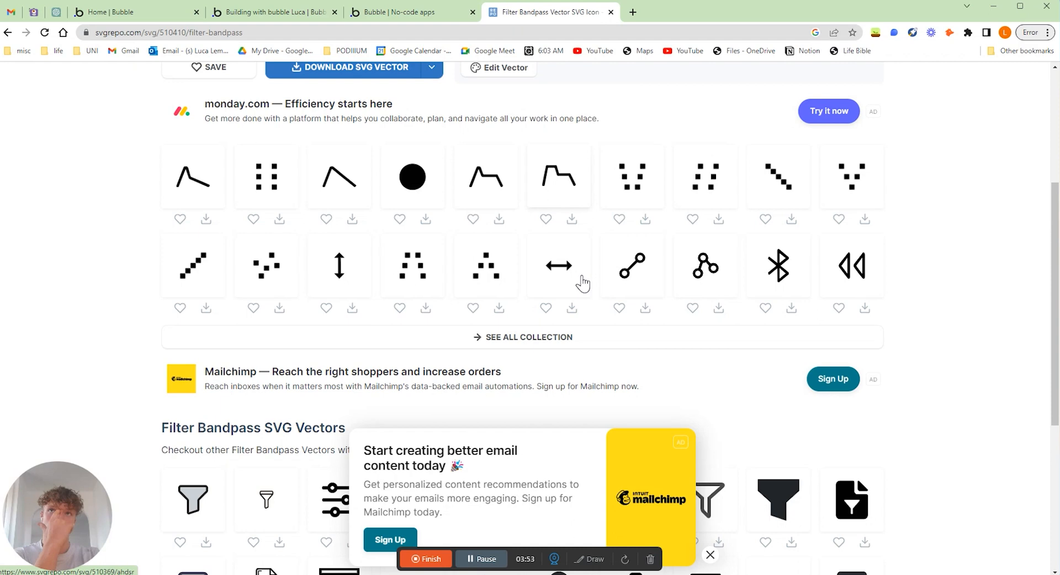
{"action": "scroll", "scroll_direction": "down", "scroll_amount": 3}
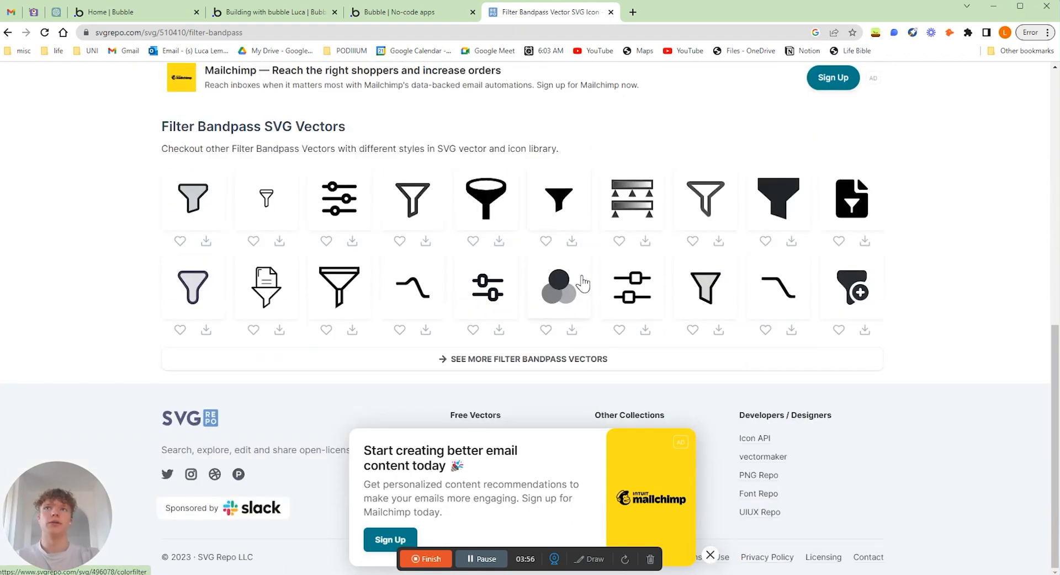
{"action": "scroll", "scroll_direction": "up", "scroll_amount": 3}
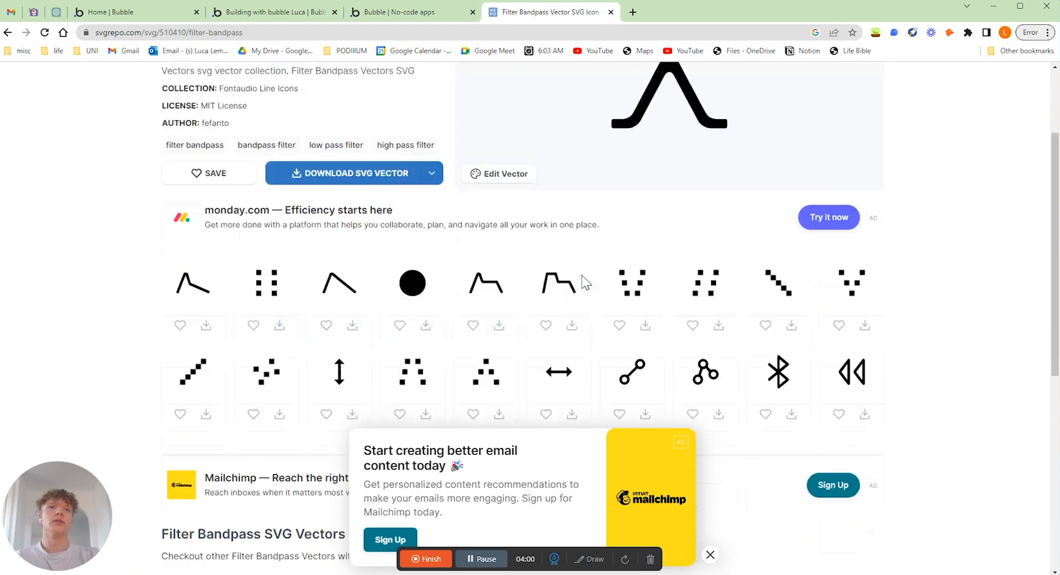
{"action": "mouse_move", "coordinate": [559, 282]}
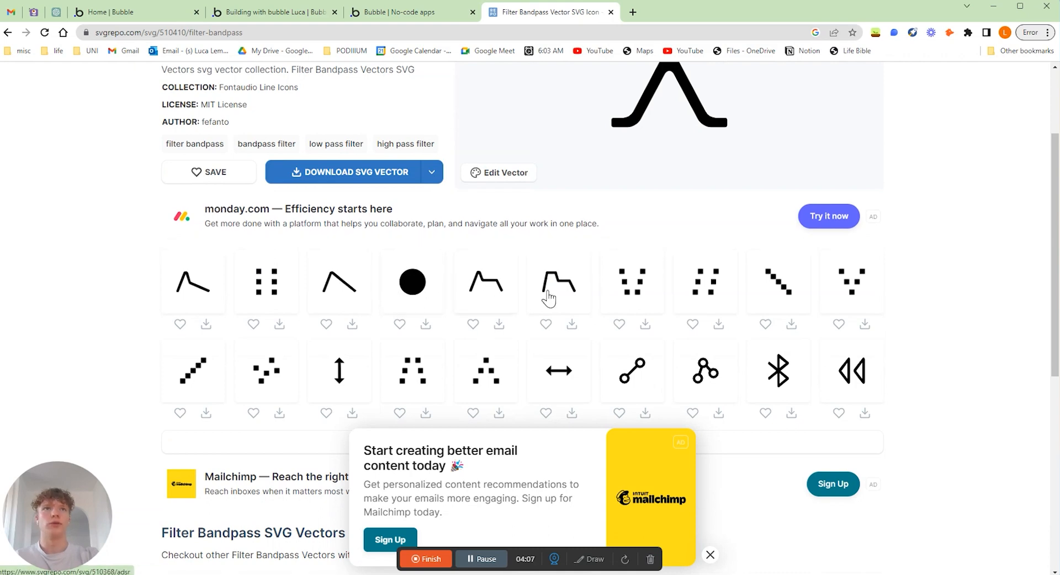
{"action": "mouse_move", "coordinate": [678, 350]}
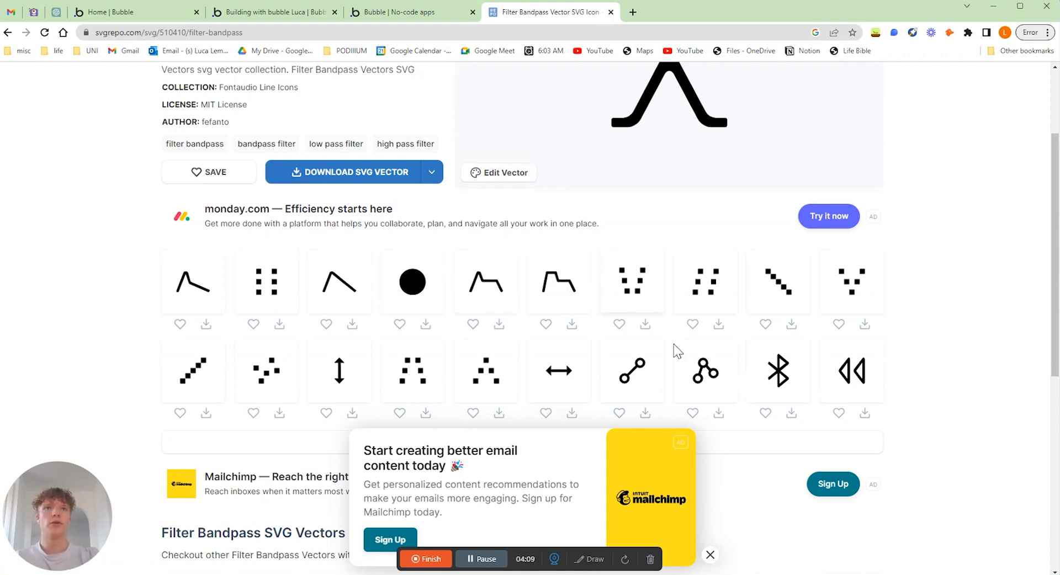
{"action": "left_click", "coordinate": [706, 370]}
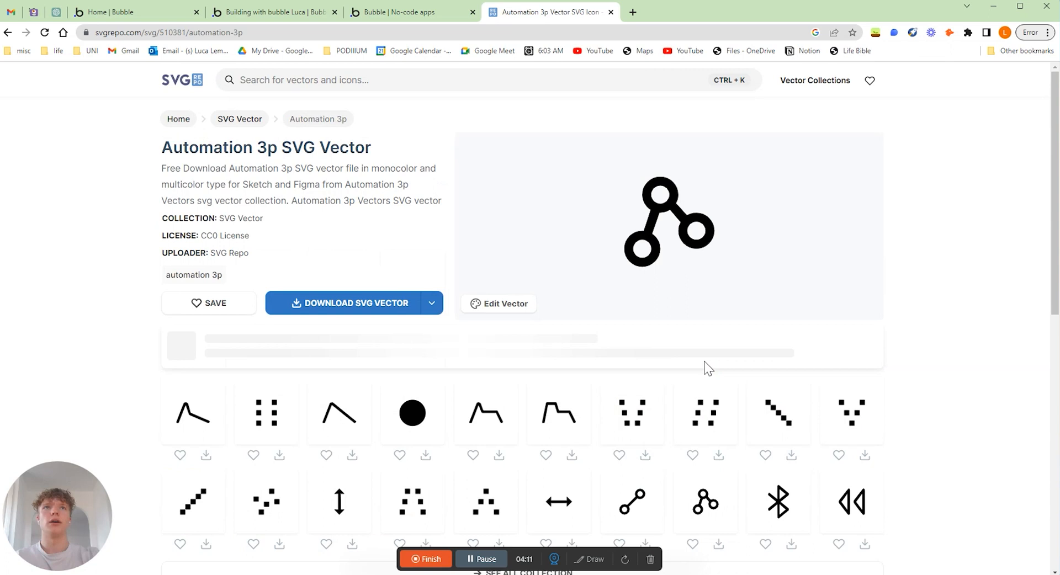
{"action": "mouse_move", "coordinate": [341, 308]}
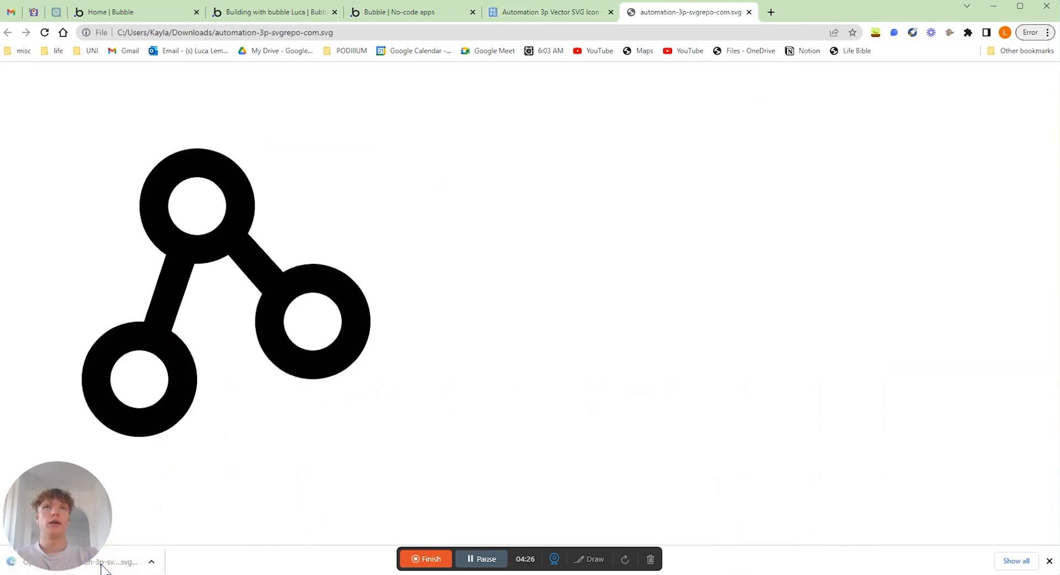
{"action": "mouse_move", "coordinate": [344, 299]}
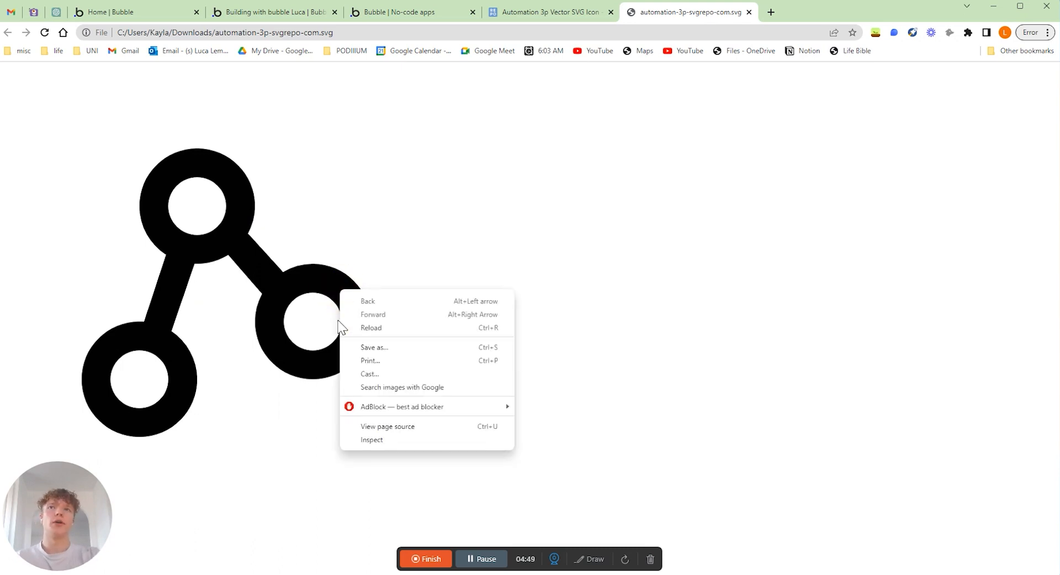
{"action": "mouse_move", "coordinate": [371, 439]}
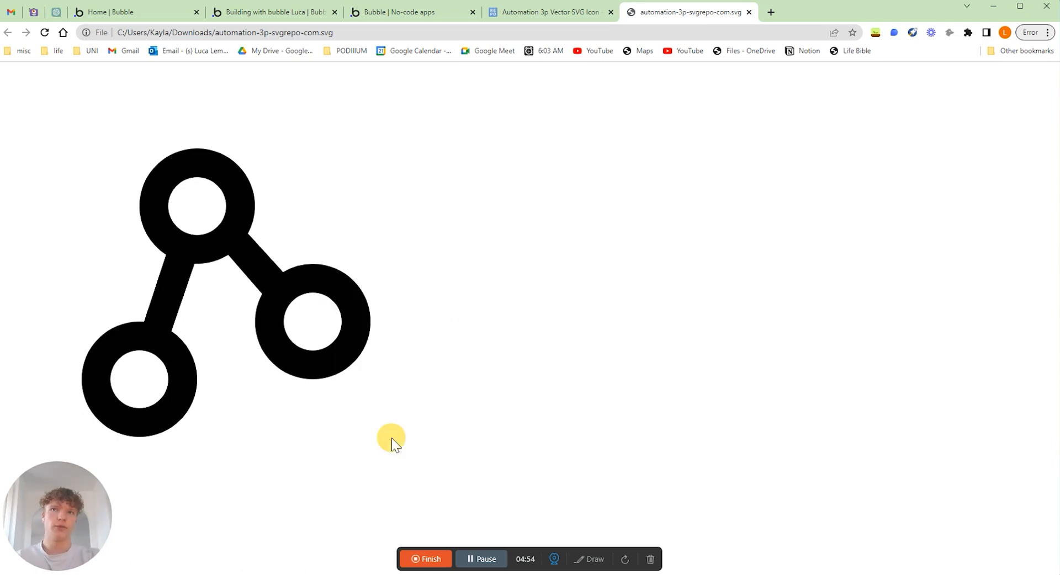
- Inspect the downloaded SVG in developer tools to copy its code, then return to Bubble
{"action": "key", "text": "F12"}
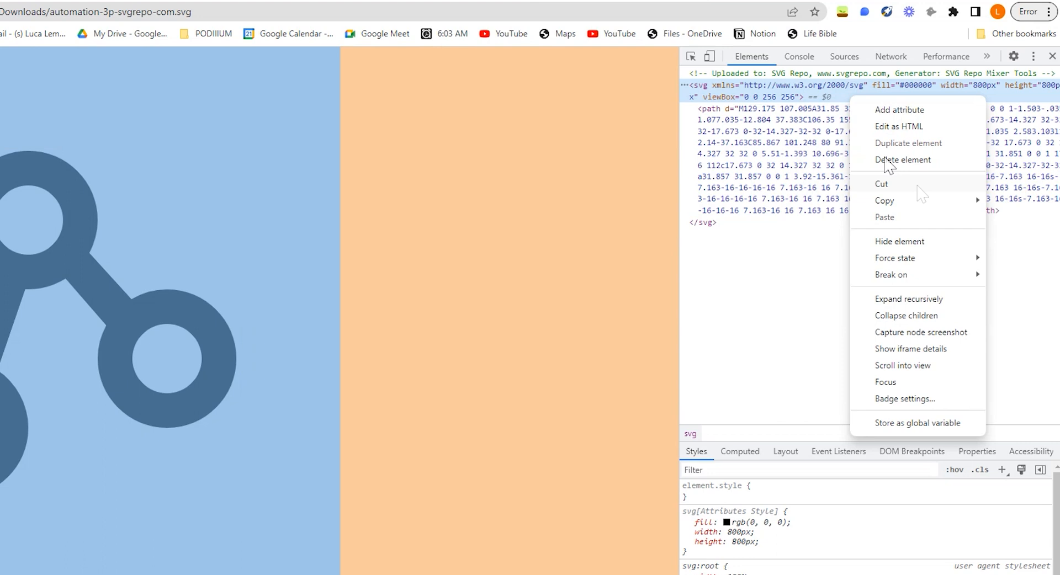
{"action": "mouse_move", "coordinate": [1008, 212]}
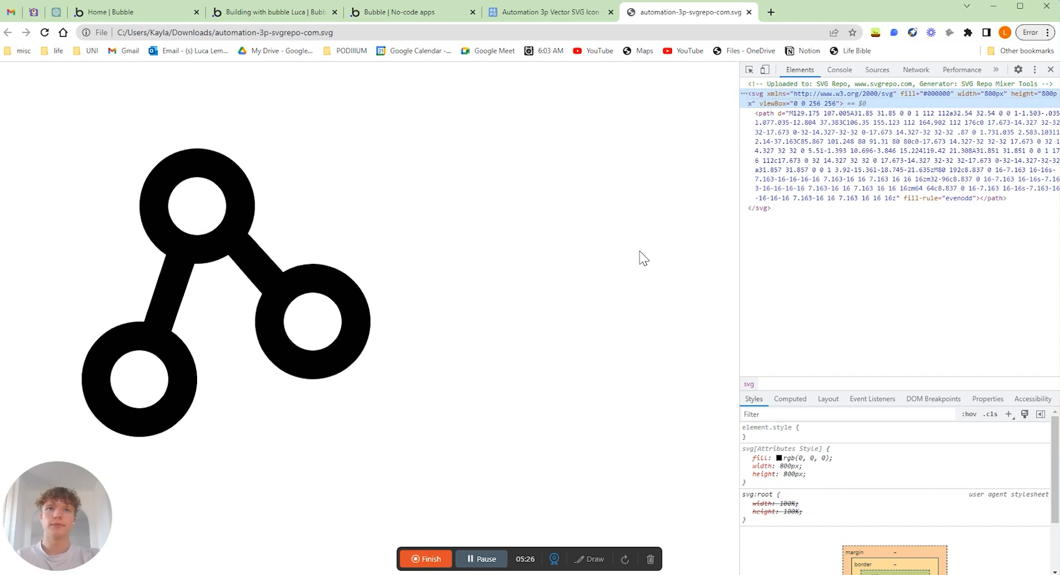
{"action": "left_click", "coordinate": [274, 12]}
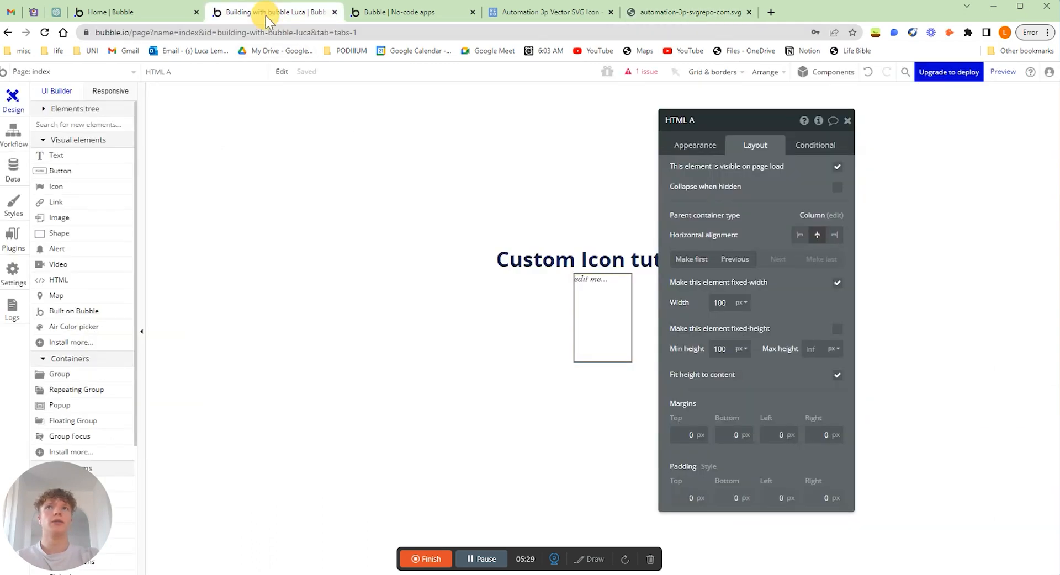
- Paste the SVG code into HTML A's Appearance and set its width and height to 100px
{"action": "left_click", "coordinate": [695, 145]}
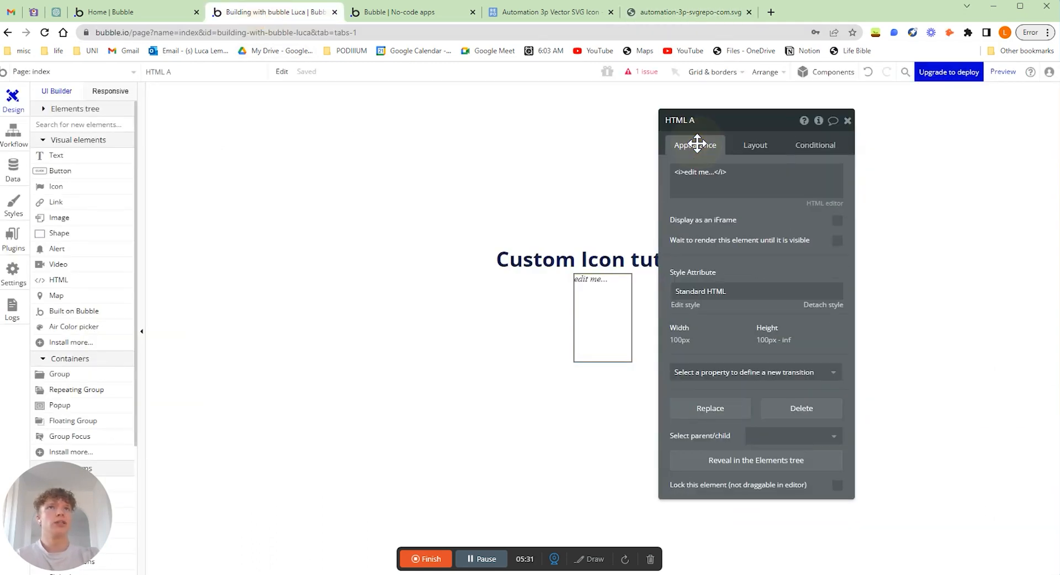
{"action": "left_click", "coordinate": [756, 176]}
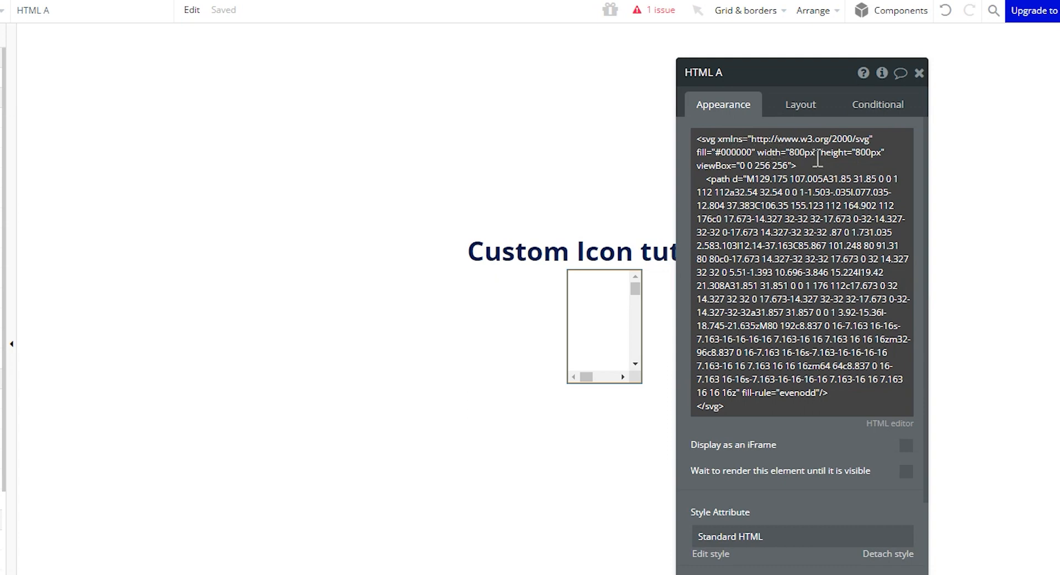
{"action": "mouse_move", "coordinate": [861, 158]}
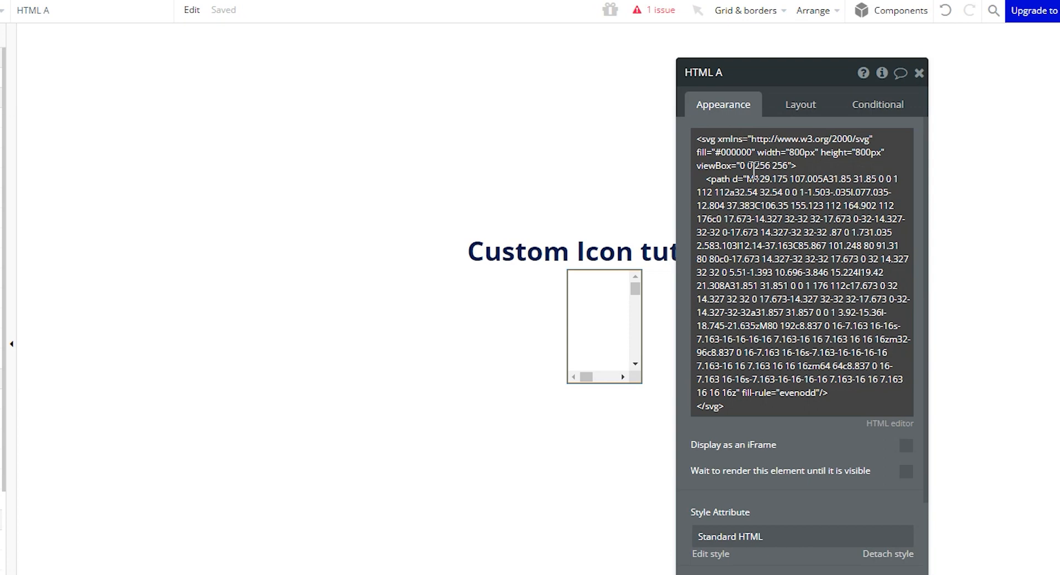
{"action": "left_click", "coordinate": [794, 151]}
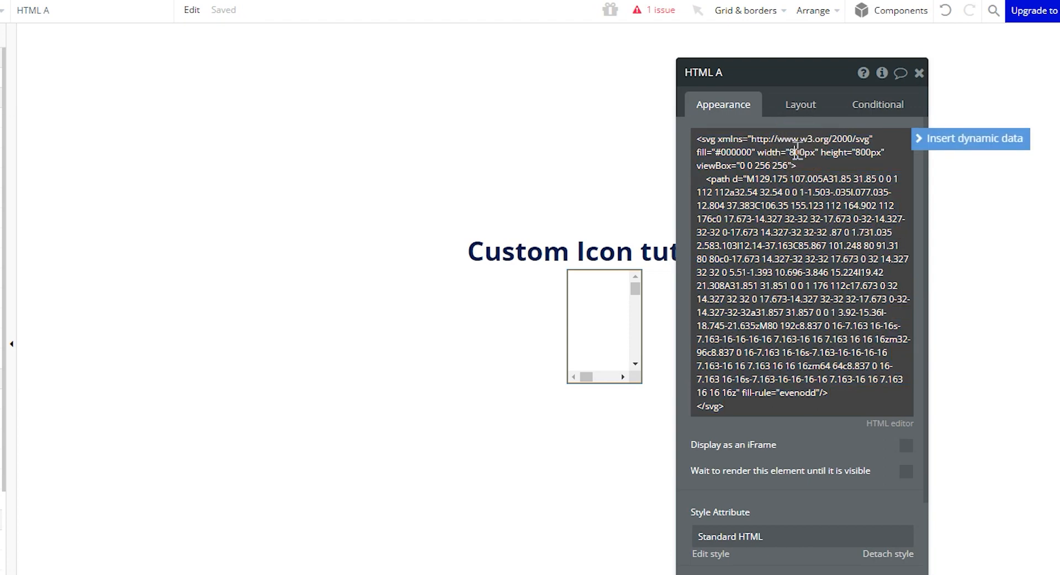
{"action": "type", "text": "100px"}
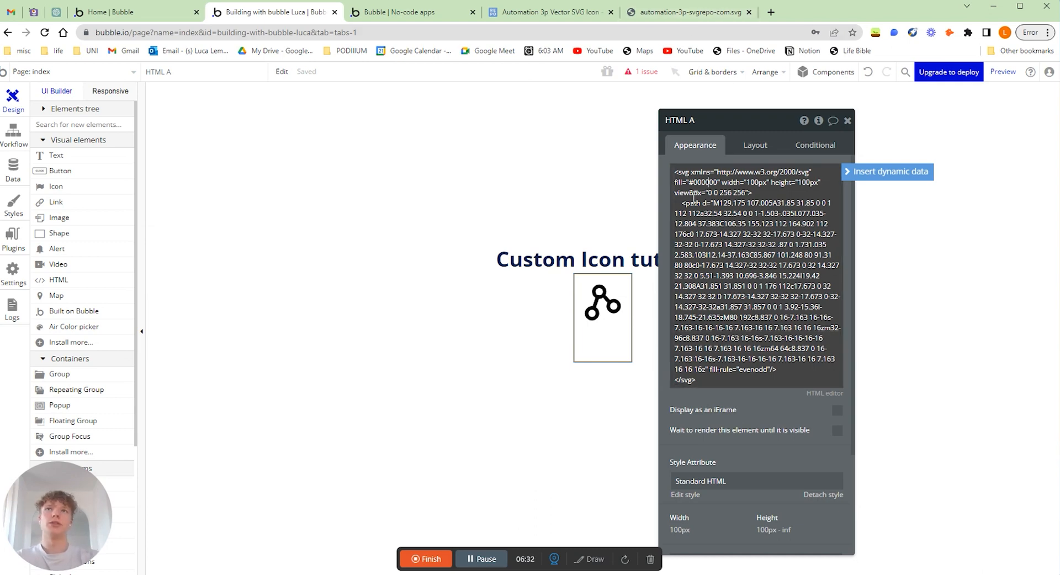
{"action": "mouse_move", "coordinate": [84, 190]}
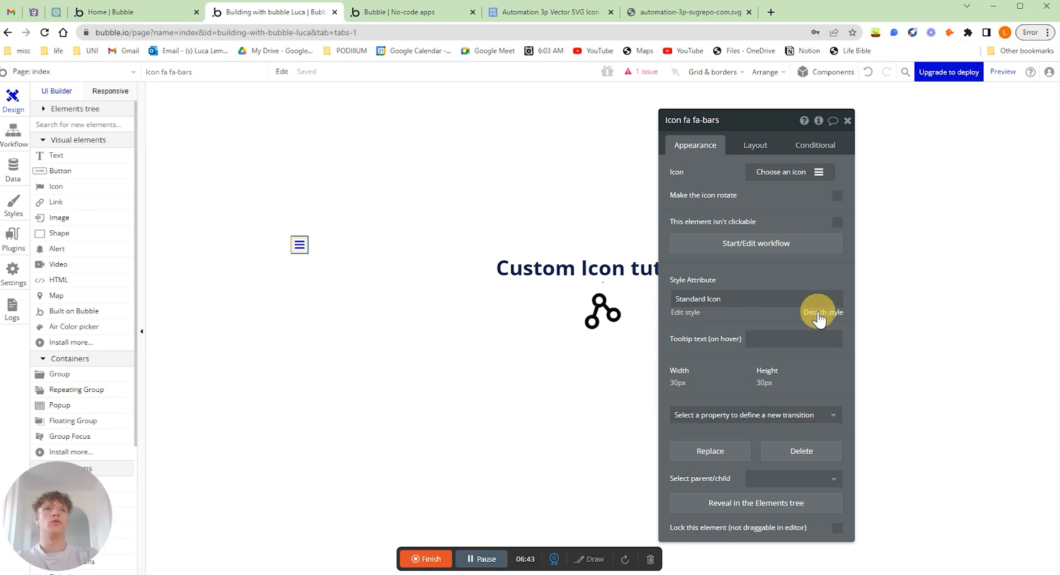
- Set the SVG fill to the icon blue #1518E7
{"action": "left_click", "coordinate": [818, 316]}
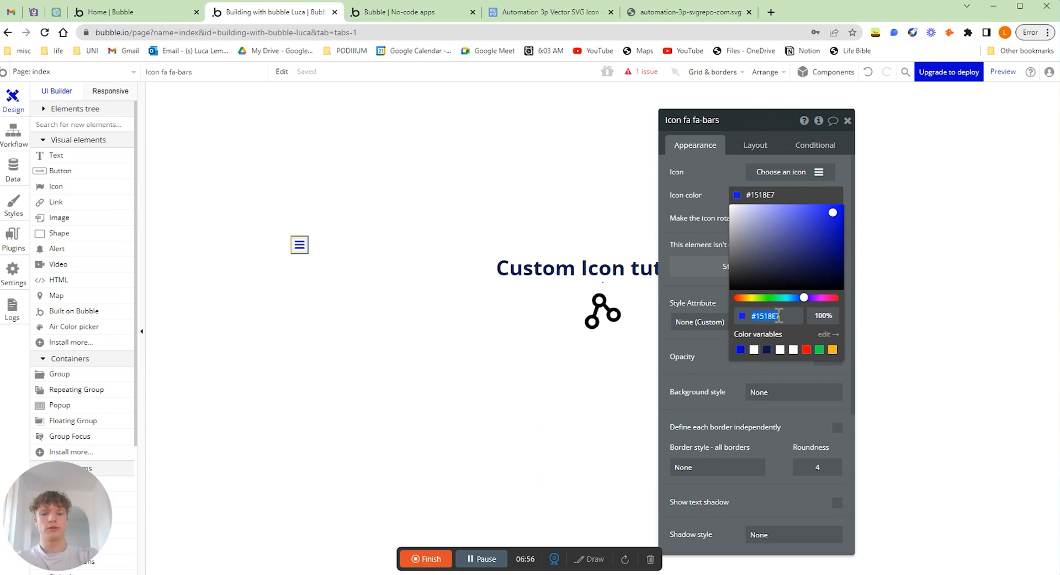
{"action": "left_click", "coordinate": [602, 326]}
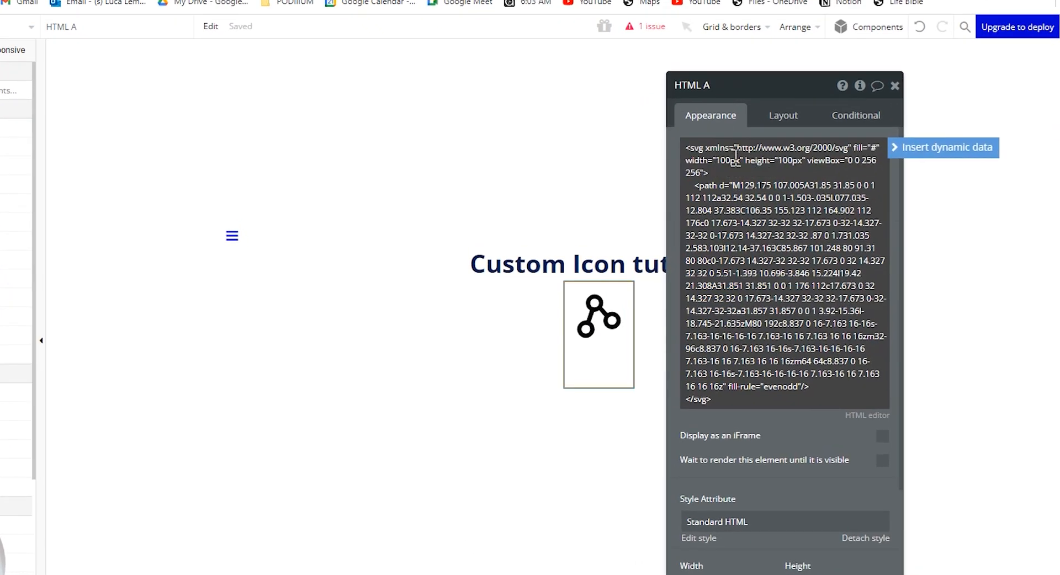
{"action": "type", "text": "1518E7"}
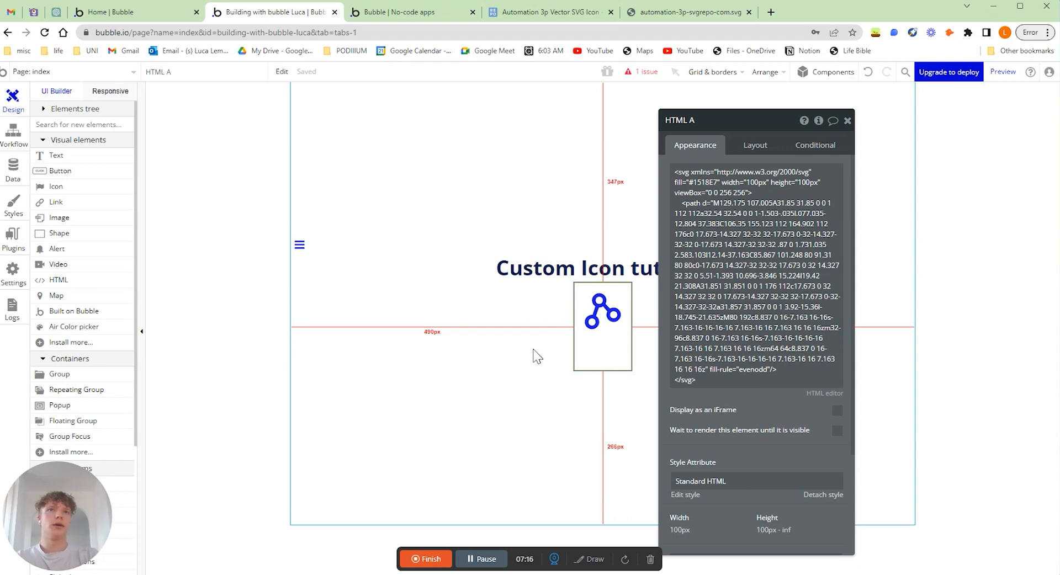
{"action": "mouse_move", "coordinate": [579, 337]}
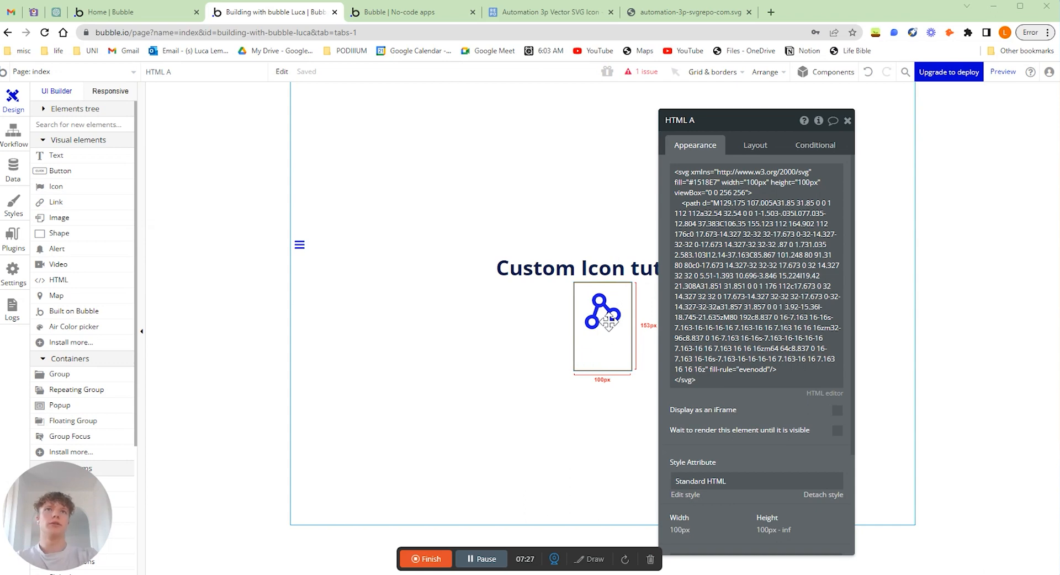
- Give HTML A a 100 px maximum height and deselect to view page settings
{"action": "left_click", "coordinate": [755, 145]}
{"action": "type", "text": "100"}
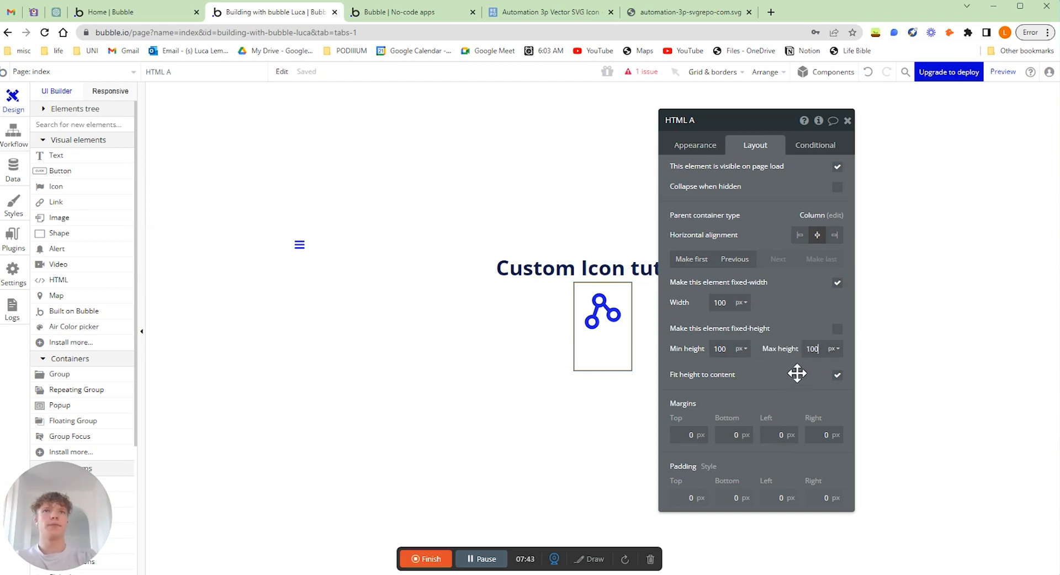
{"action": "left_click", "coordinate": [837, 374]}
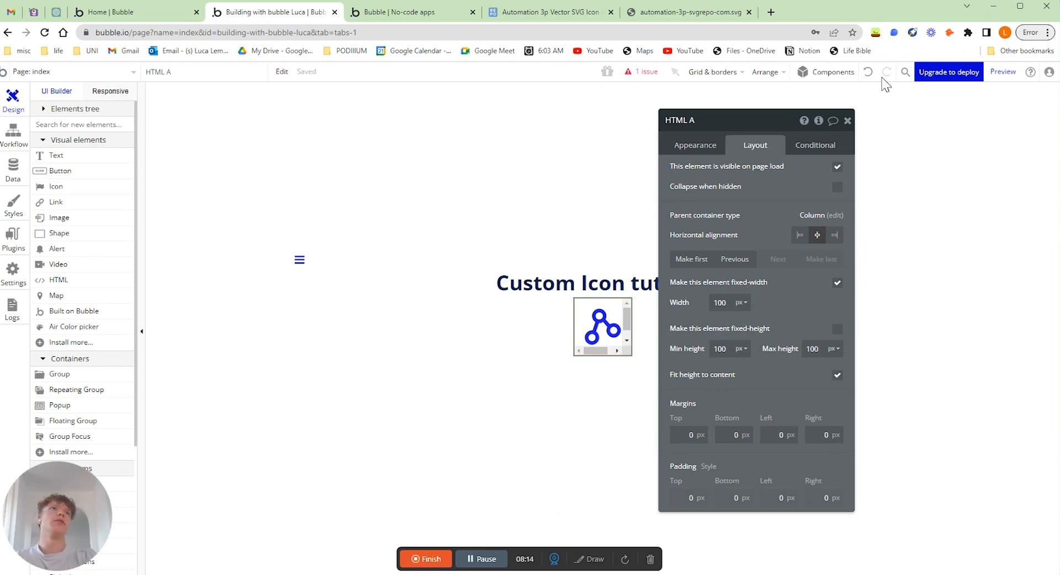
{"action": "left_click", "coordinate": [1003, 71]}
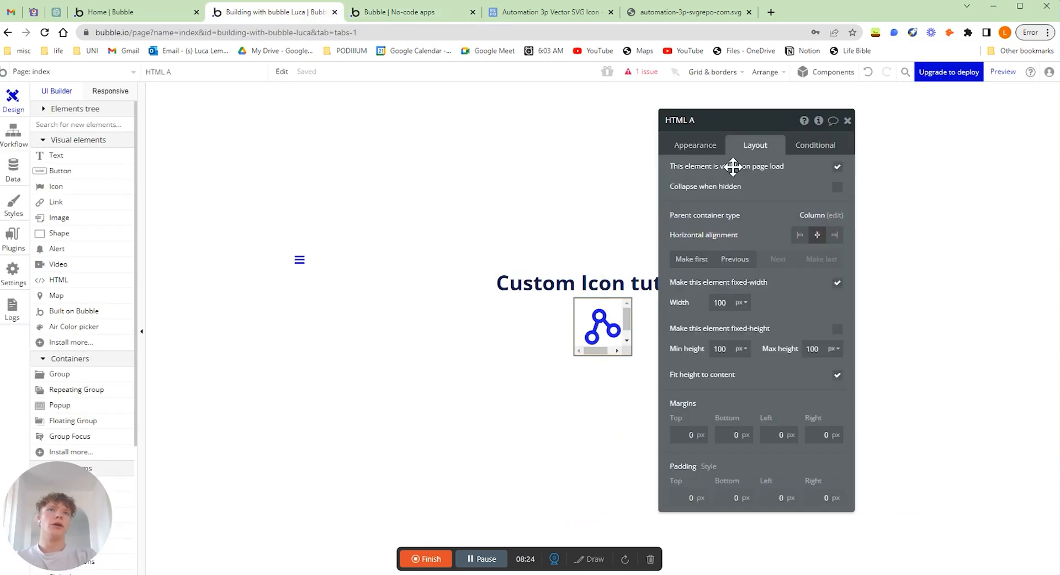
{"action": "left_click", "coordinate": [694, 144]}
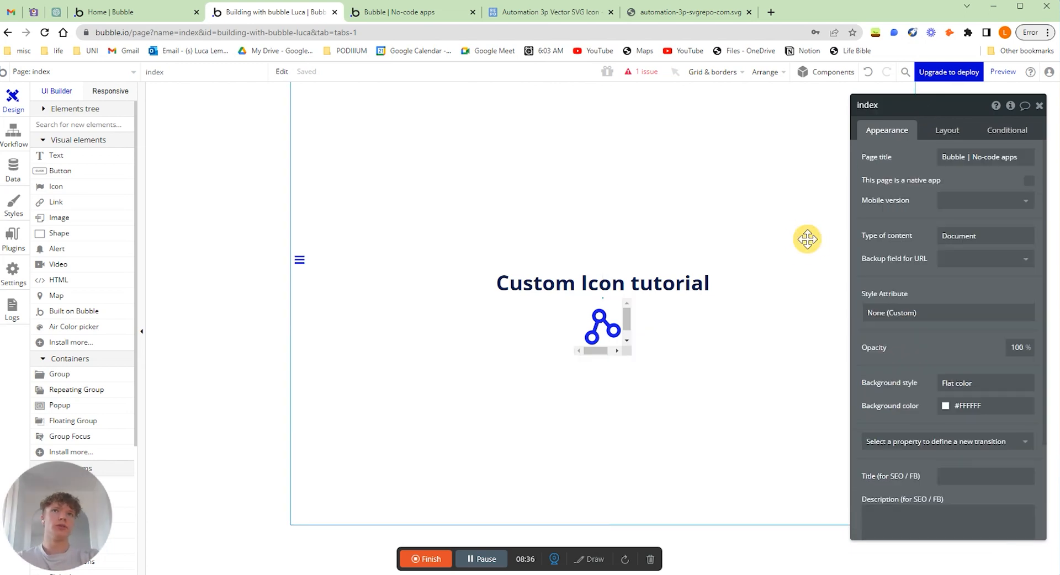
{"action": "mouse_move", "coordinate": [32, 263]}
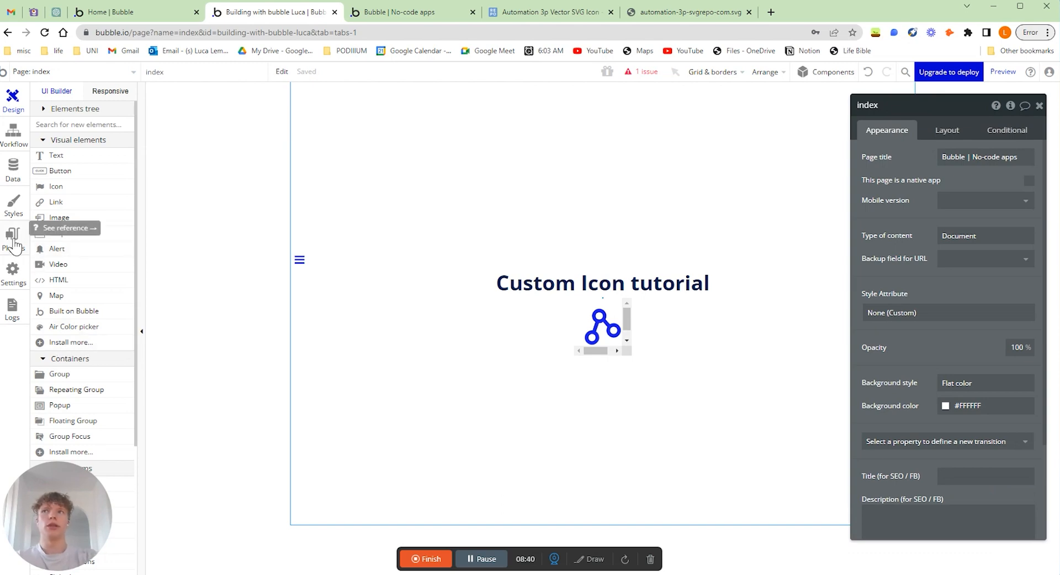
- Search plugins for 'air' and install Air Color Picker
{"action": "left_click", "coordinate": [13, 239]}
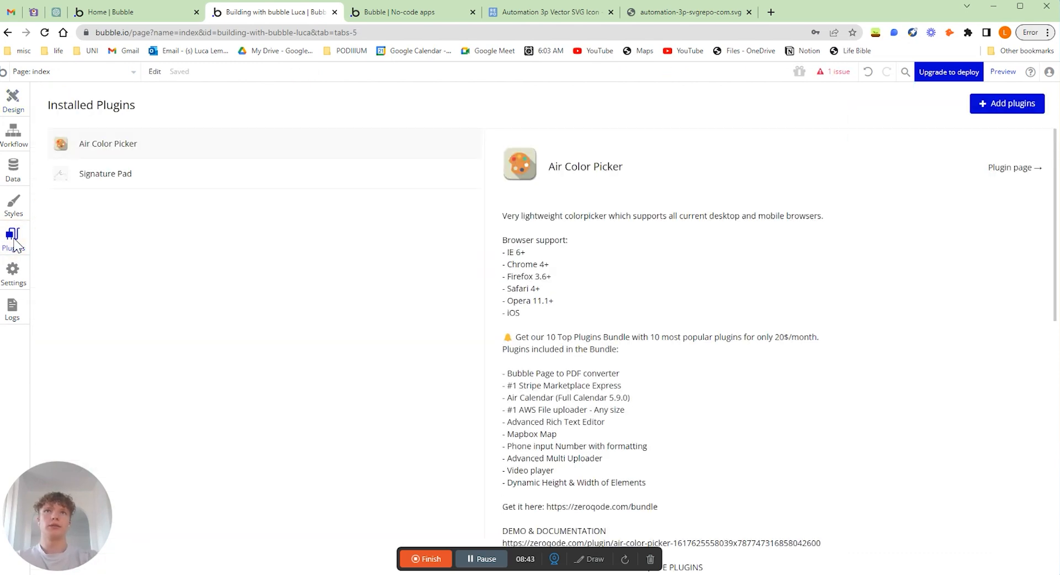
{"action": "mouse_move", "coordinate": [484, 335]}
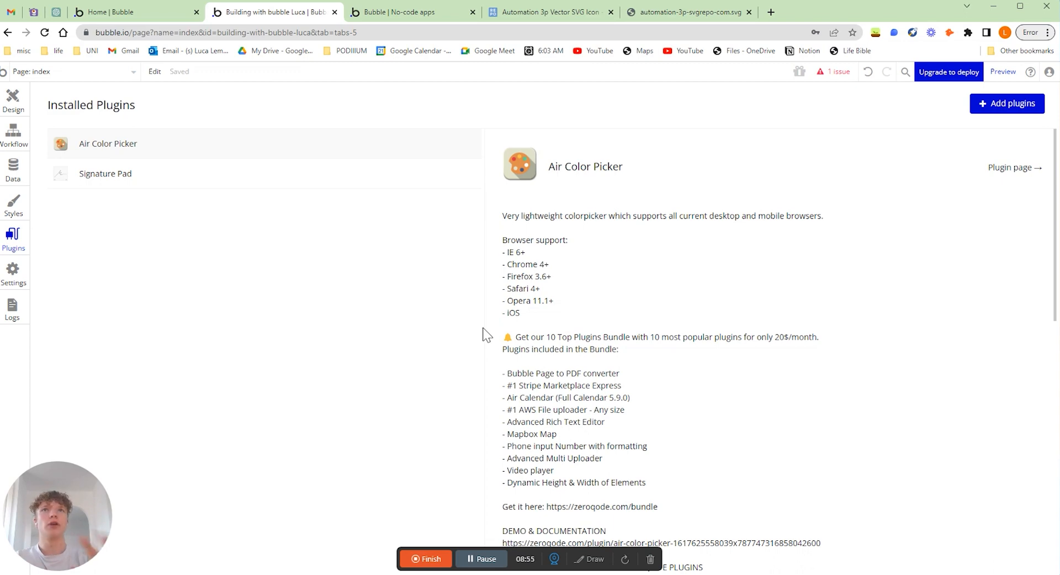
{"action": "mouse_move", "coordinate": [1007, 104]}
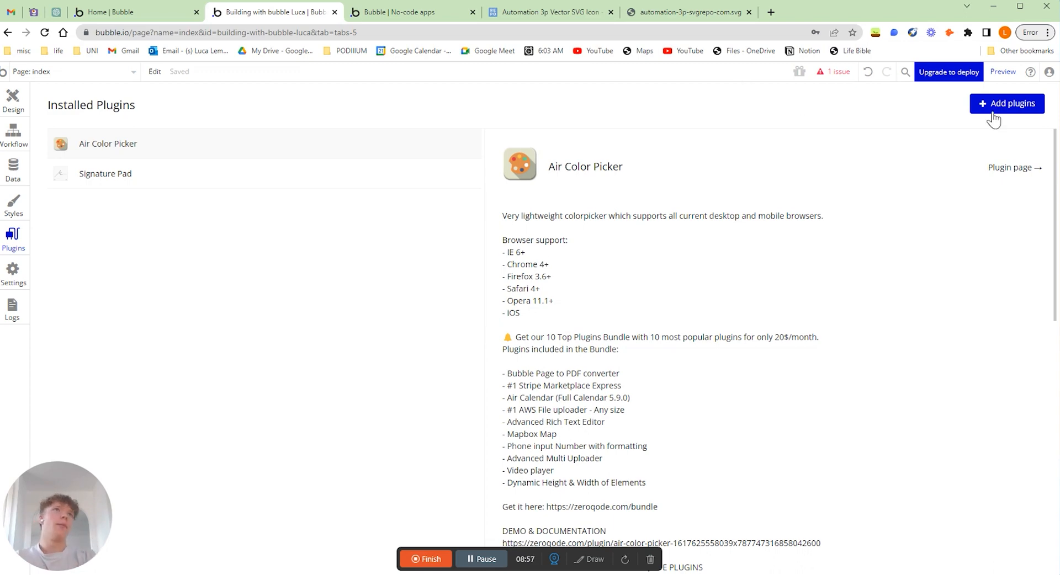
{"action": "left_click", "coordinate": [1008, 104]}
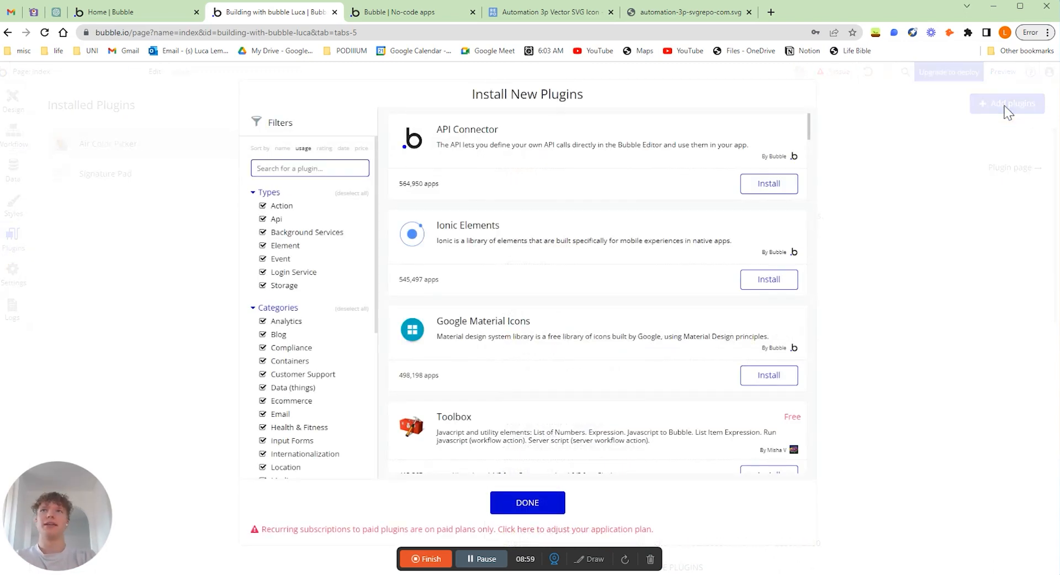
{"action": "type", "text": "air"}
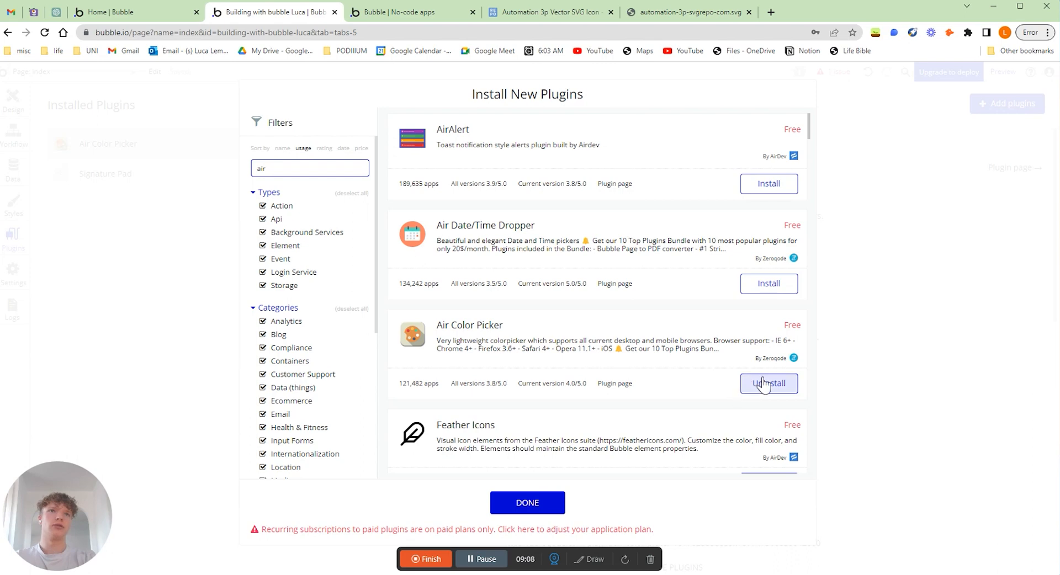
{"action": "left_click", "coordinate": [527, 502]}
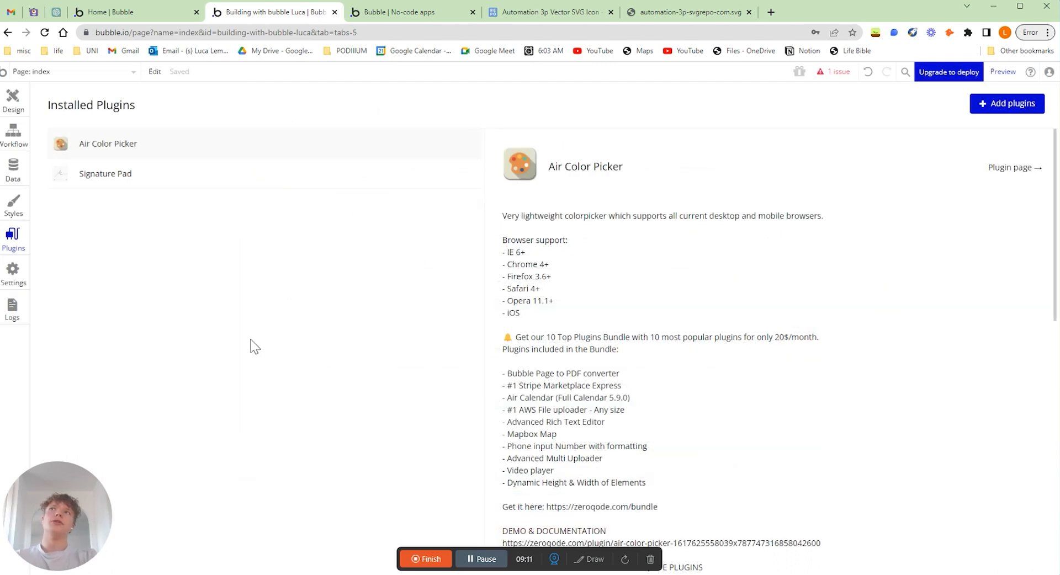
{"action": "mouse_move", "coordinate": [13, 102]}
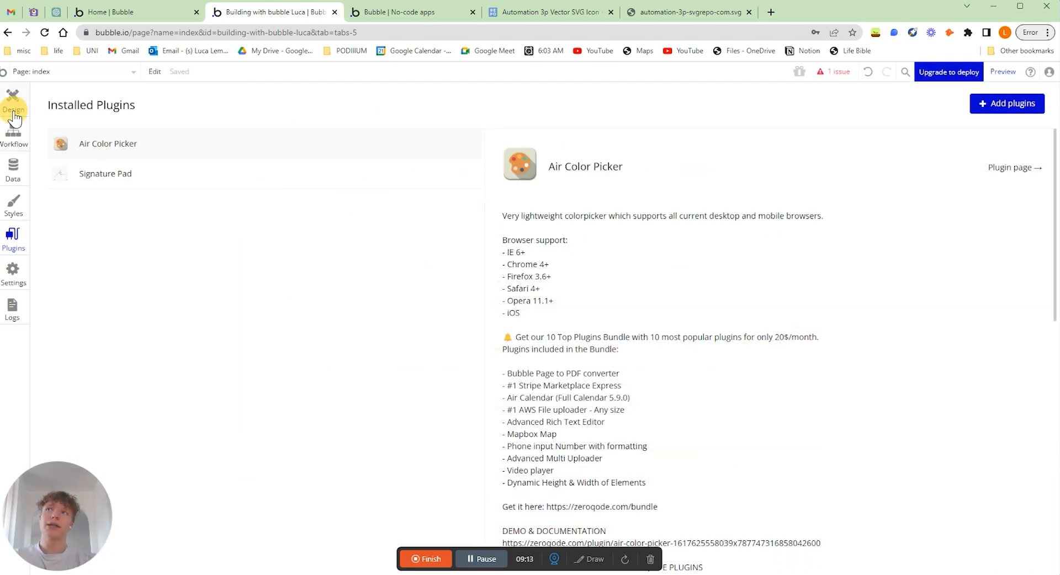
- Place an Air Color Picker below the icon, centred with a 10px top margin, and select it with the HTML element
{"action": "left_click", "coordinate": [14, 98]}
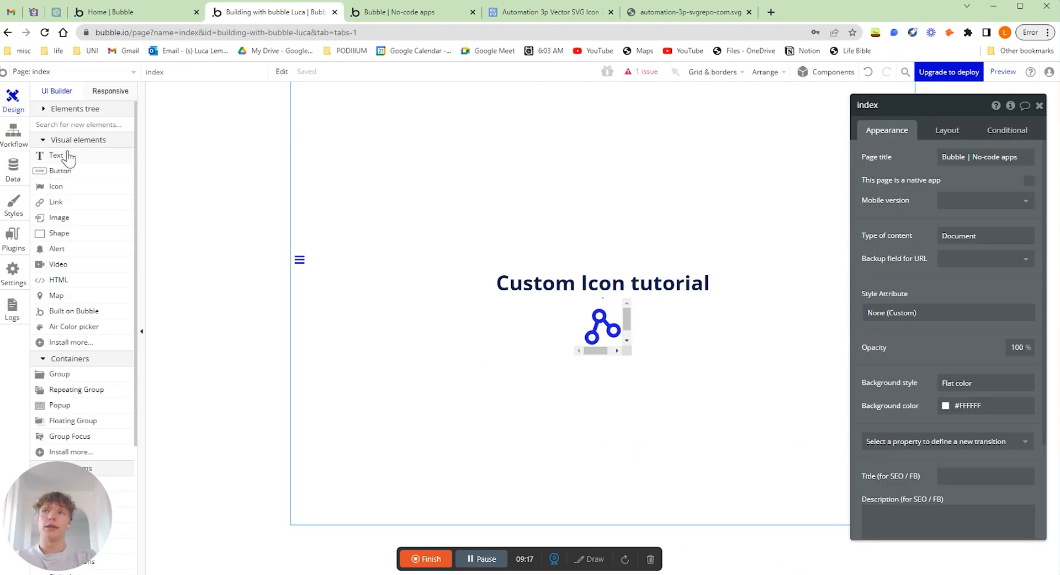
{"action": "mouse_move", "coordinate": [81, 311]}
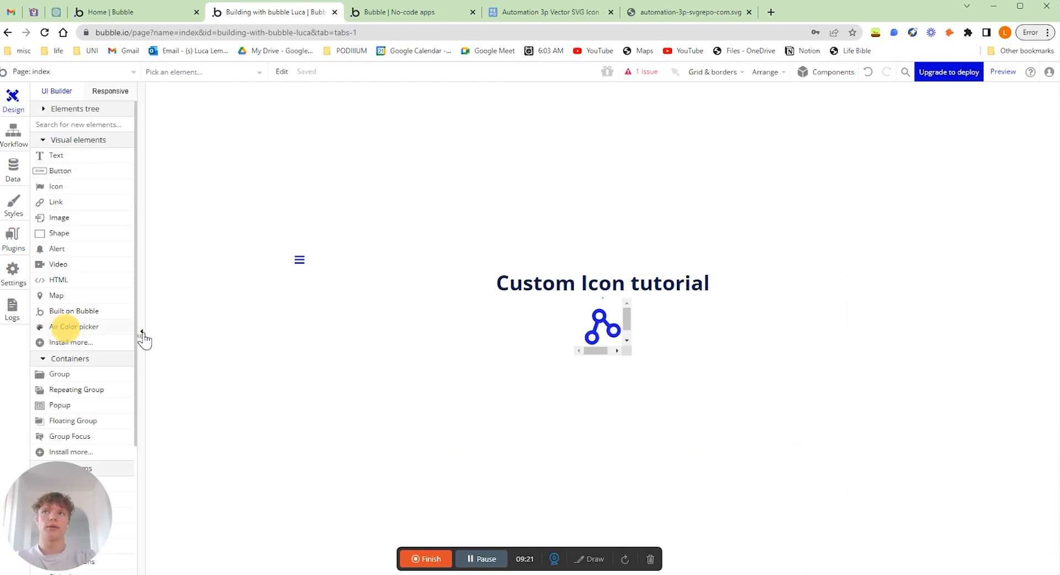
{"action": "left_click", "coordinate": [305, 356]}
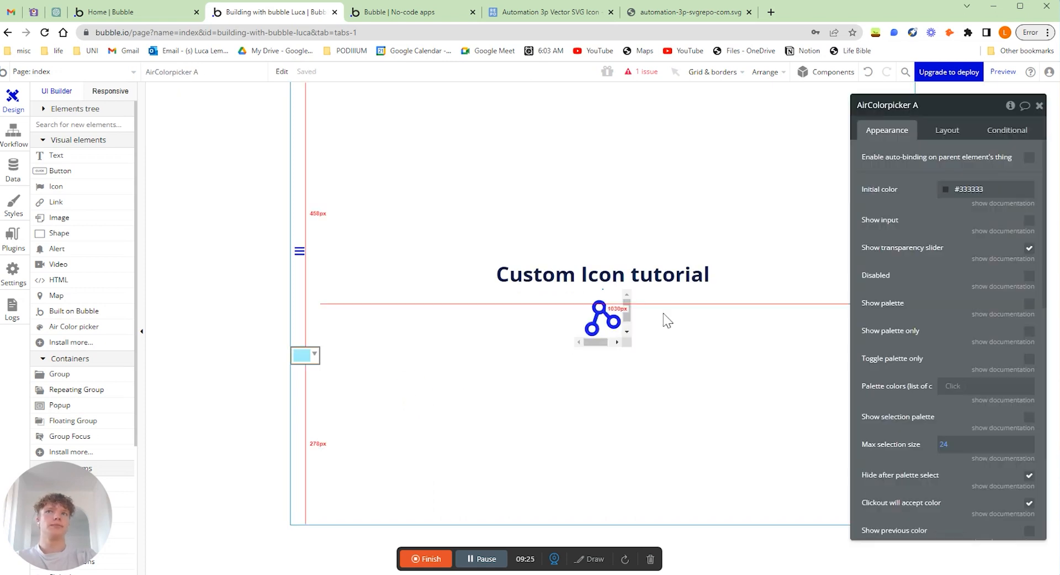
{"action": "left_click", "coordinate": [947, 130]}
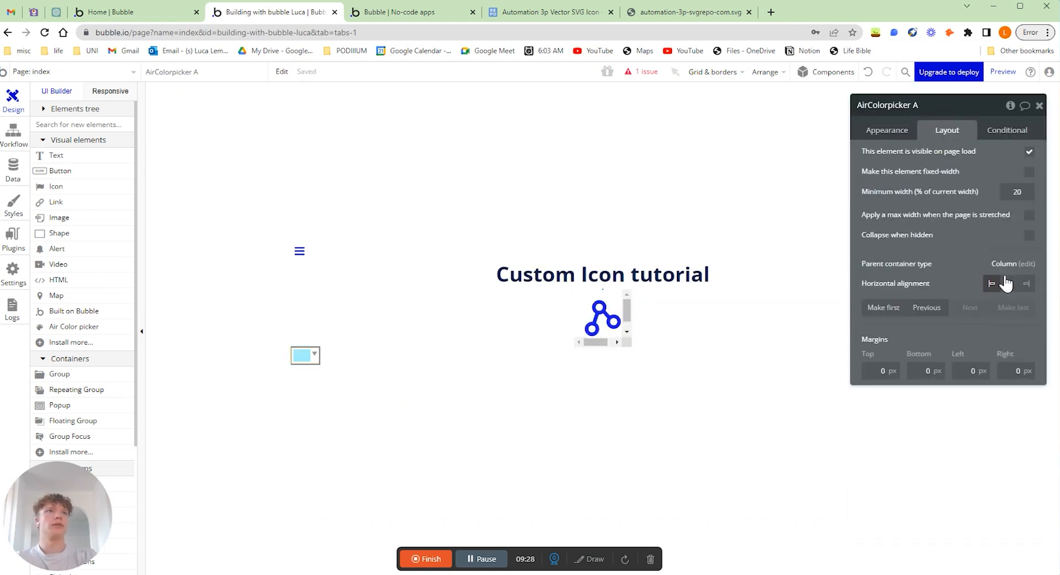
{"action": "left_click", "coordinate": [1010, 284]}
{"action": "type", "text": "10"}
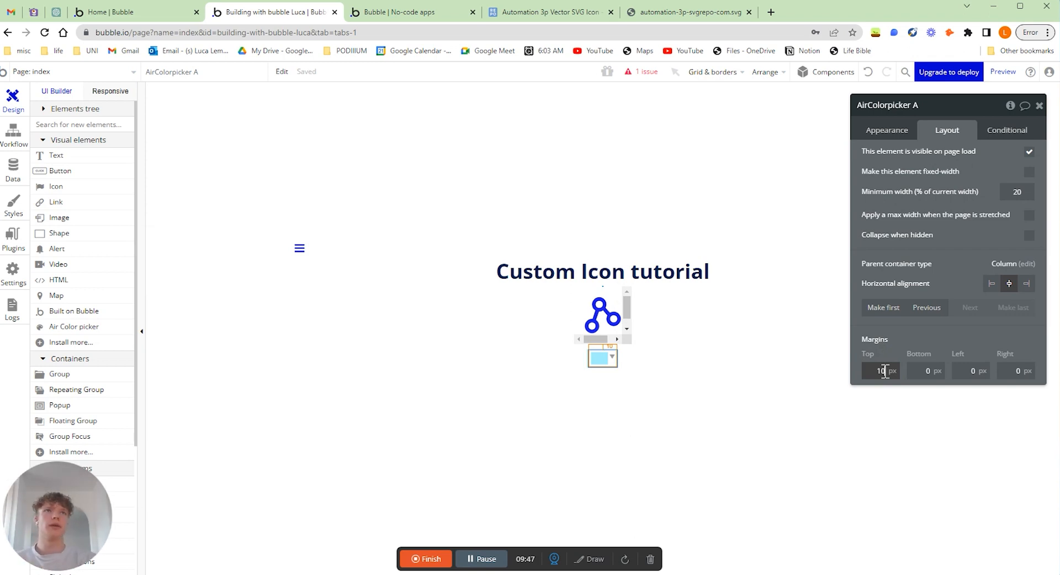
{"action": "left_click", "coordinate": [602, 316]}
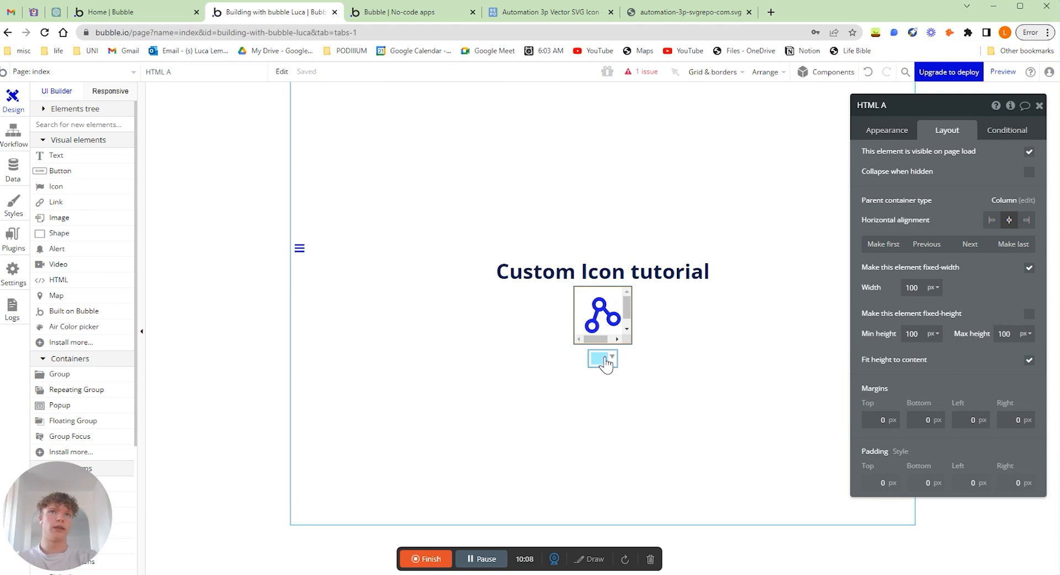
{"action": "left_click", "coordinate": [602, 357]}
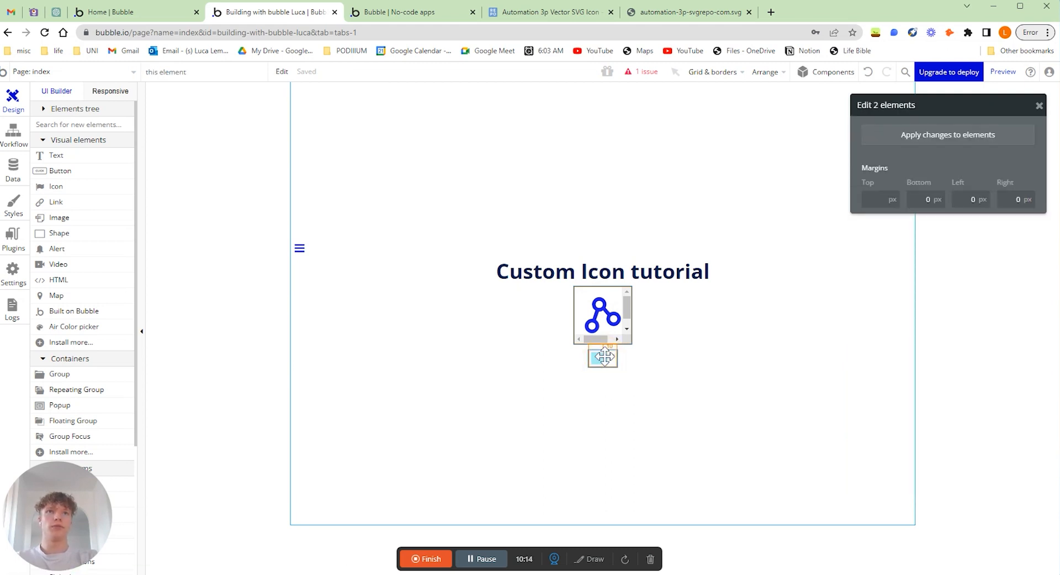
- Group both elements in a column container set to fit width to content
{"action": "right_click", "coordinate": [602, 357]}
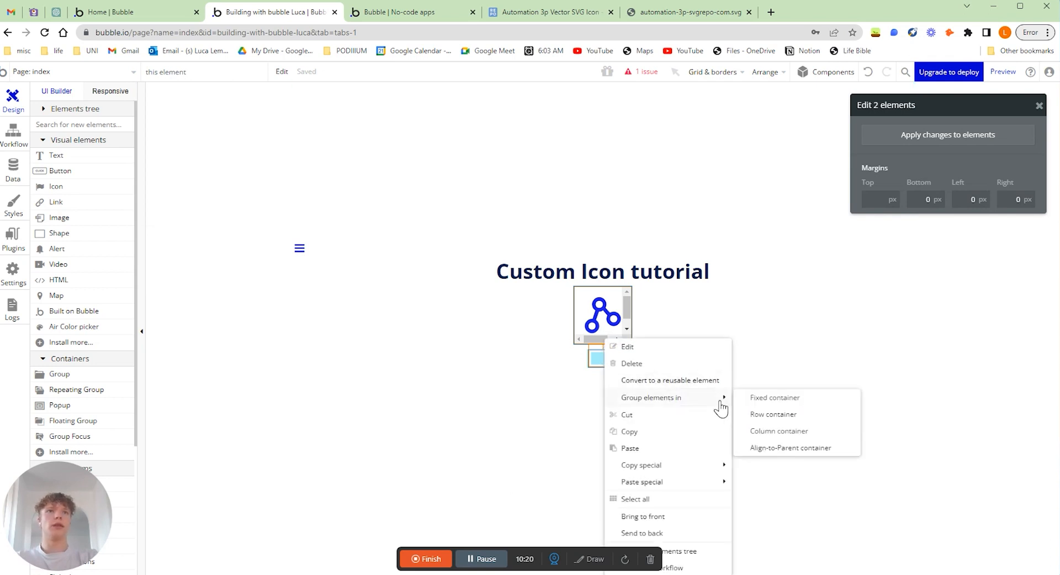
{"action": "left_click", "coordinate": [779, 432]}
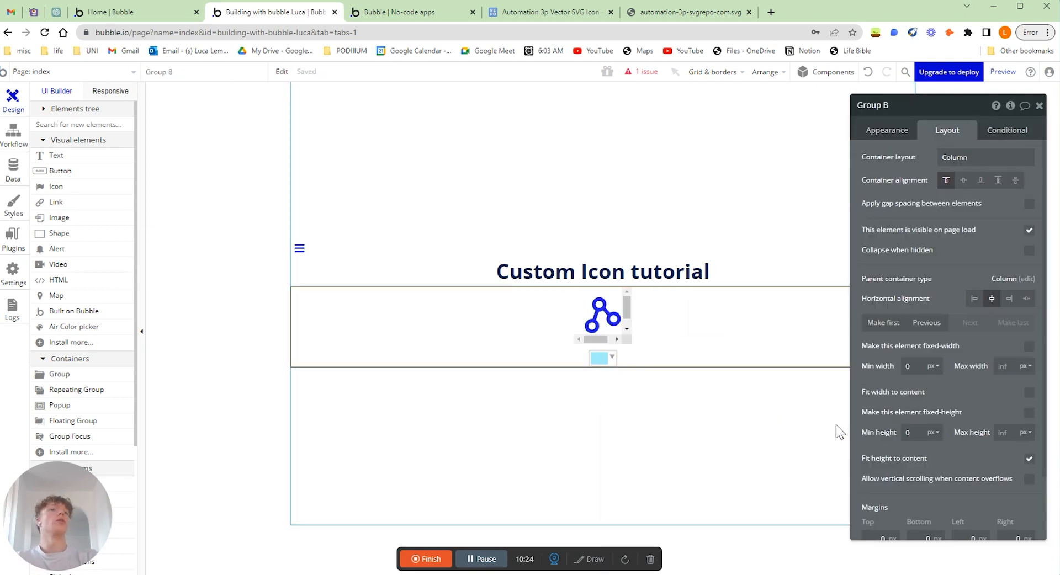
{"action": "mouse_move", "coordinate": [892, 392]}
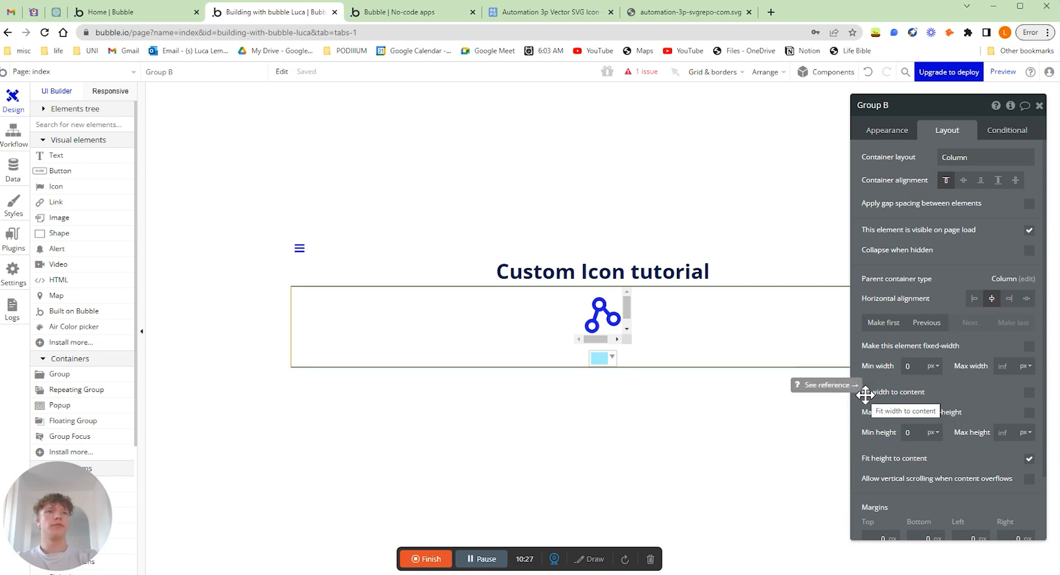
{"action": "left_click", "coordinate": [1030, 391]}
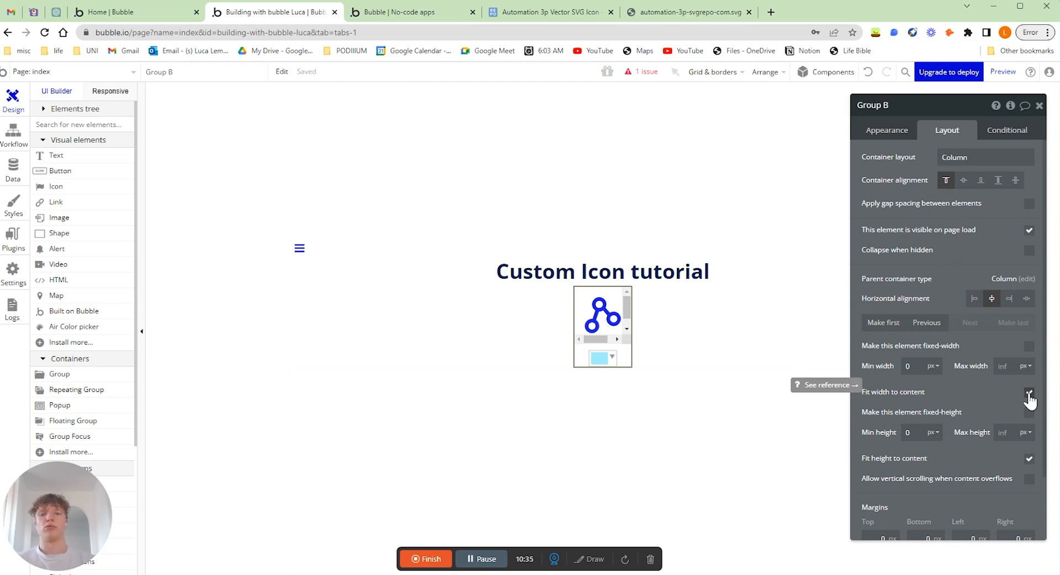
{"action": "left_click", "coordinate": [1030, 393]}
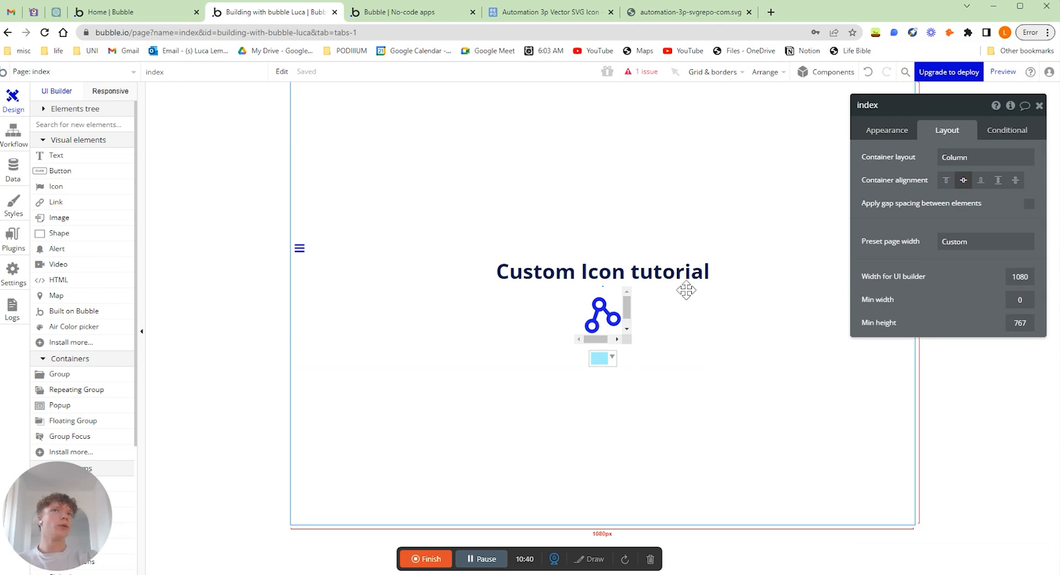
{"action": "left_click", "coordinate": [602, 357]}
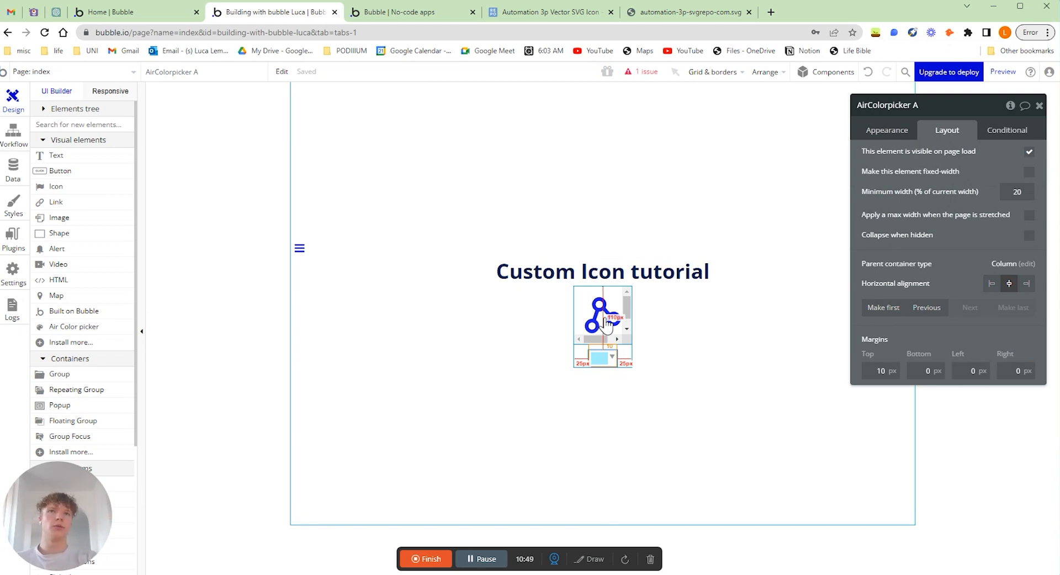
- Replace HTML A's SVG fill value with dynamic data from AirColorpicker A's value
{"action": "left_click", "coordinate": [602, 315]}
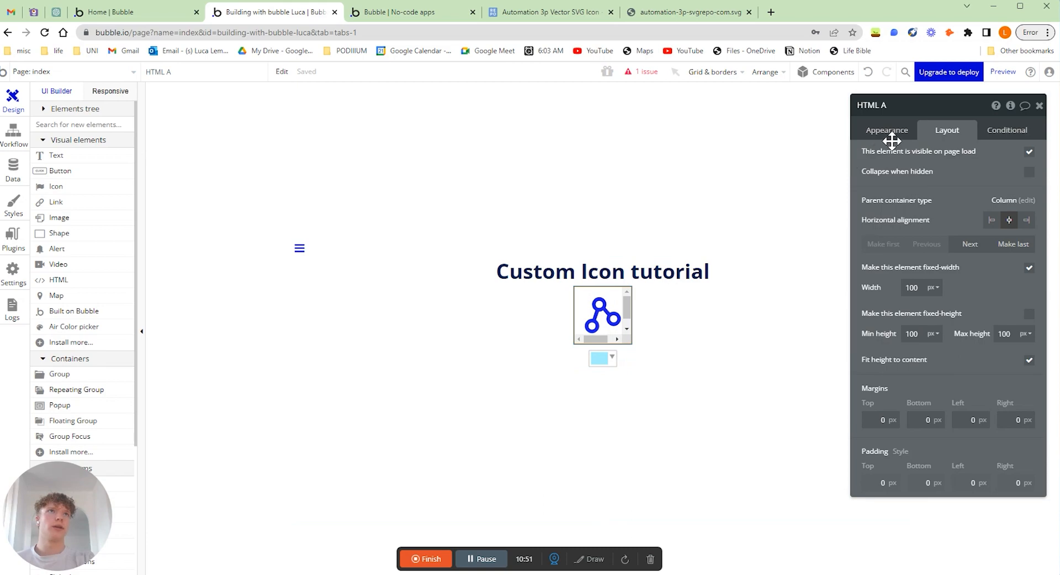
{"action": "left_click", "coordinate": [887, 131]}
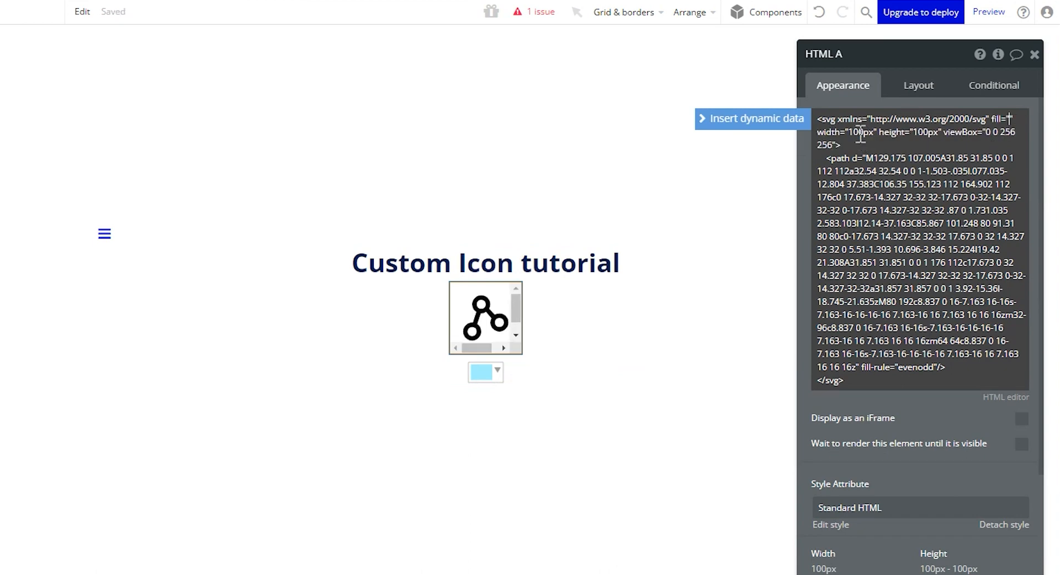
{"action": "mouse_move", "coordinate": [764, 126]}
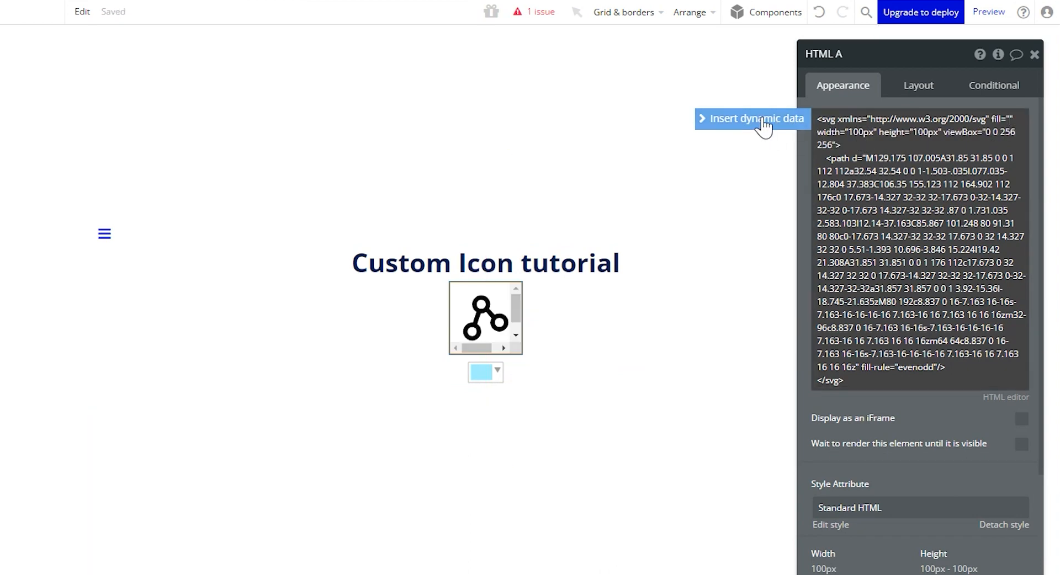
{"action": "left_click", "coordinate": [752, 119]}
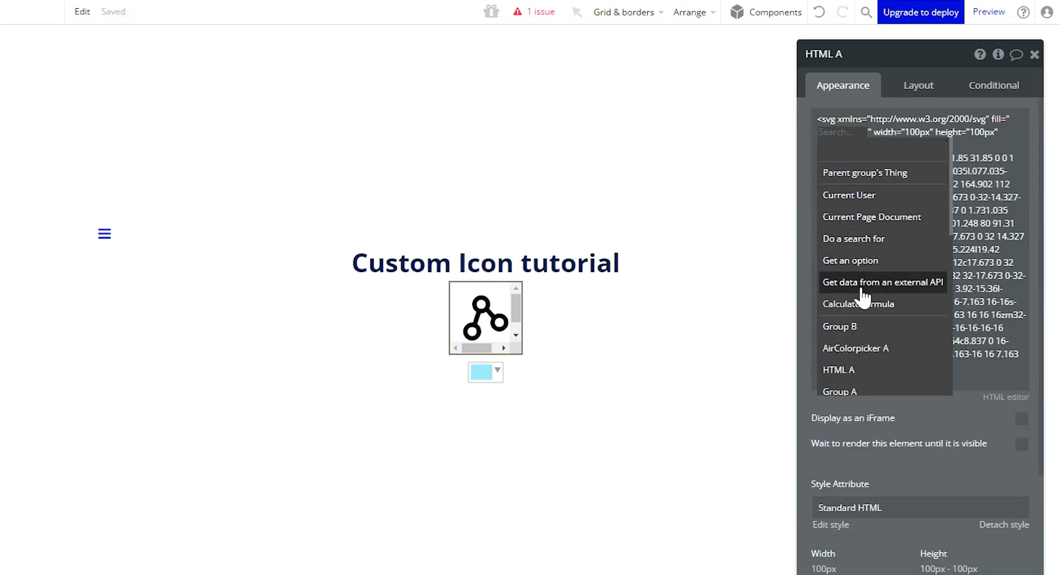
{"action": "scroll", "scroll_direction": "down", "scroll_amount": 3}
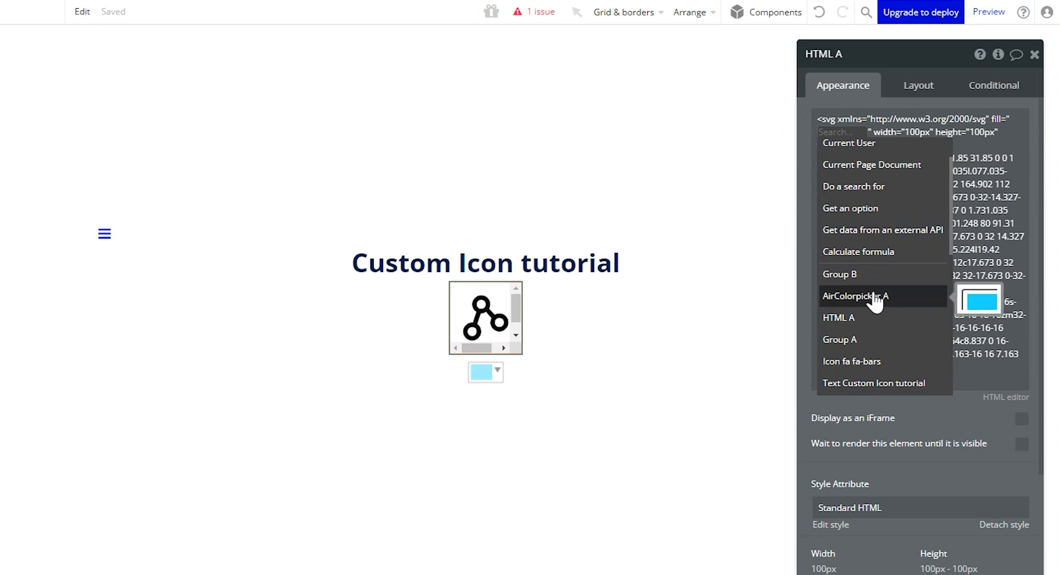
{"action": "left_click", "coordinate": [856, 296]}
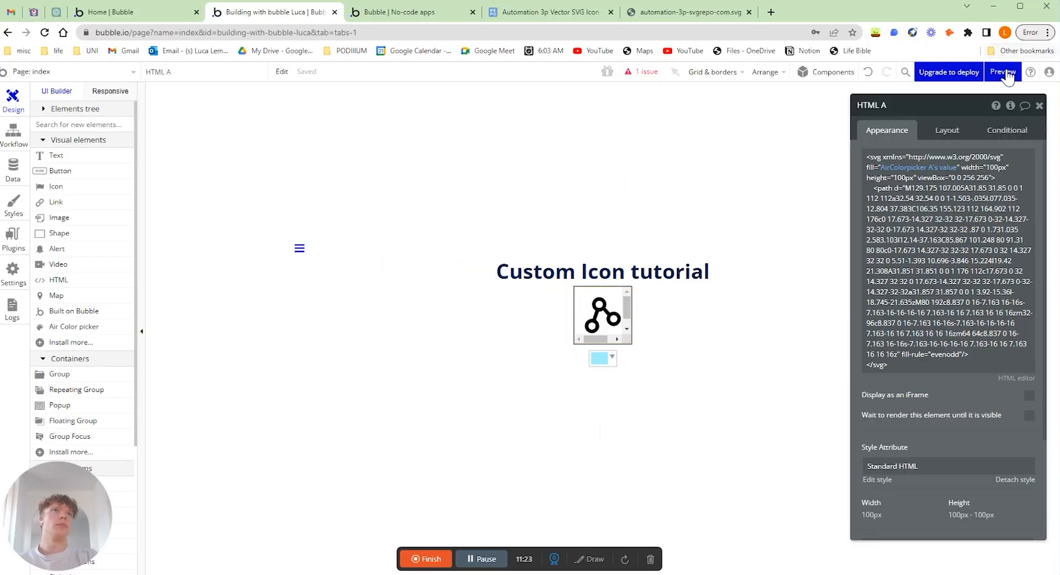
{"action": "left_click", "coordinate": [1004, 71]}
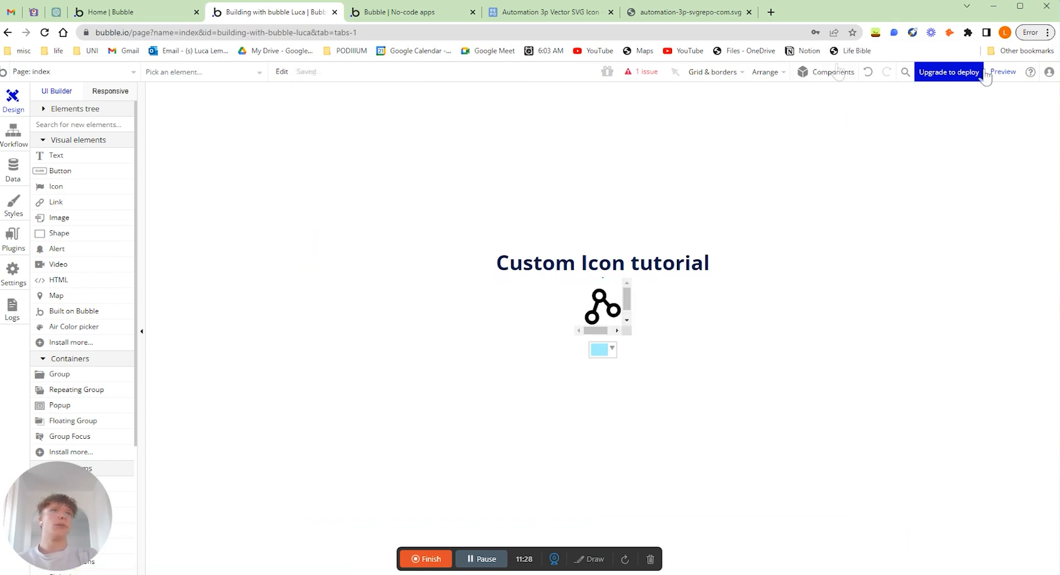
- In the preview, pick red then magenta in the colour picker and watch the icon recolour
{"action": "left_click", "coordinate": [1003, 71]}
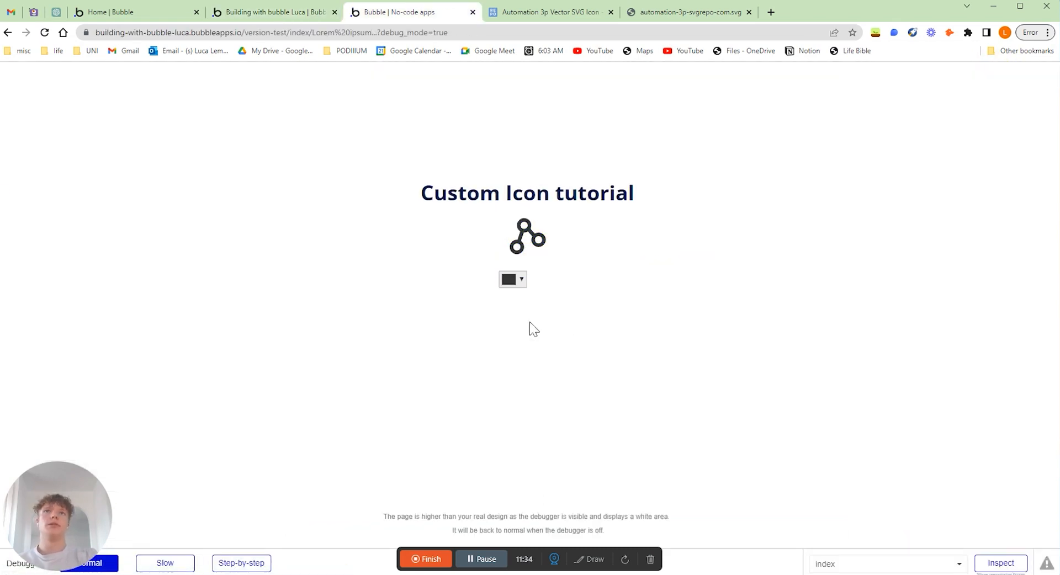
{"action": "left_click", "coordinate": [513, 279]}
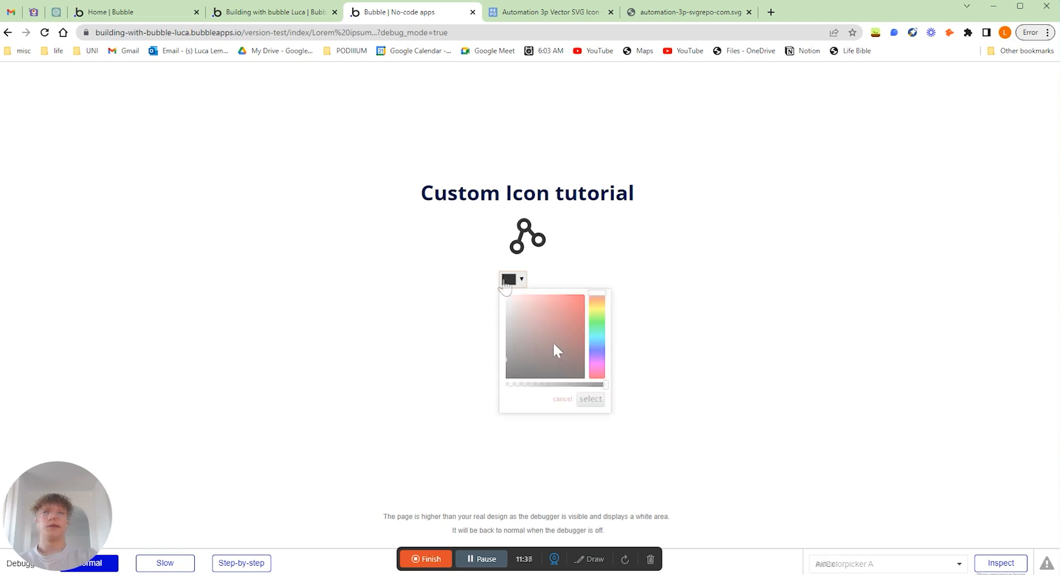
{"action": "left_click", "coordinate": [590, 399]}
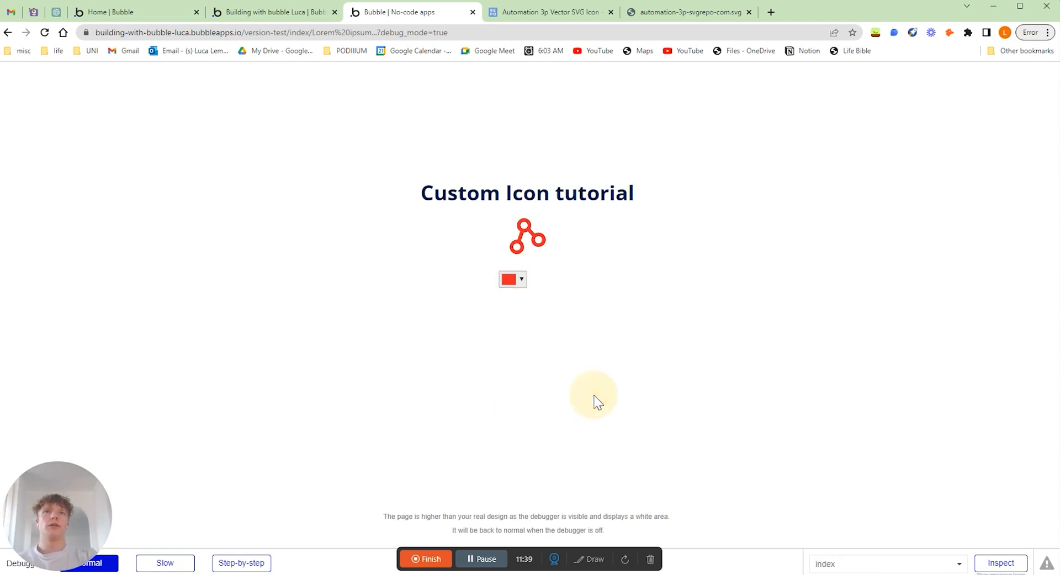
{"action": "left_click", "coordinate": [520, 280]}
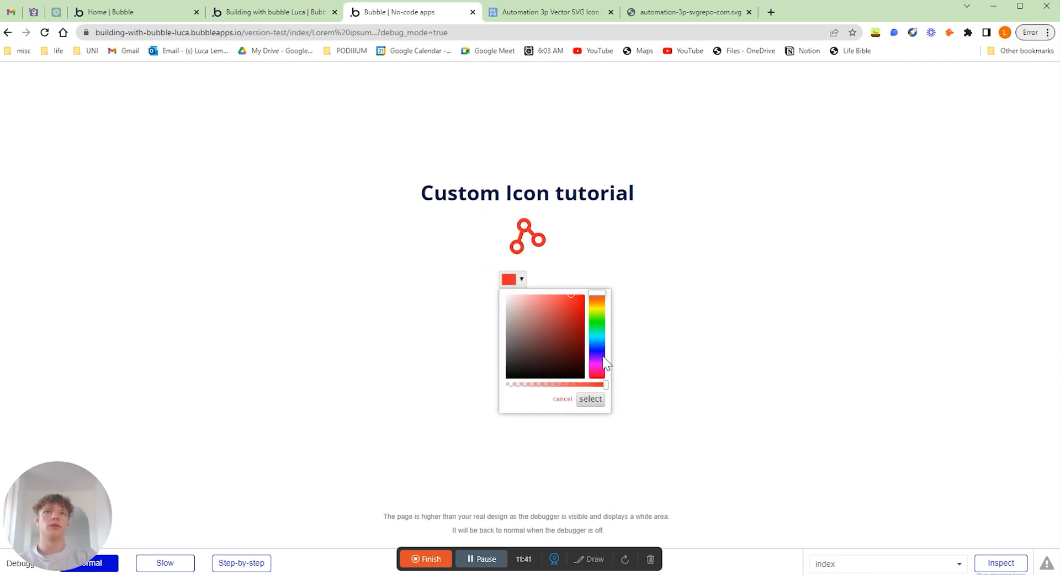
{"action": "left_click", "coordinate": [590, 399]}
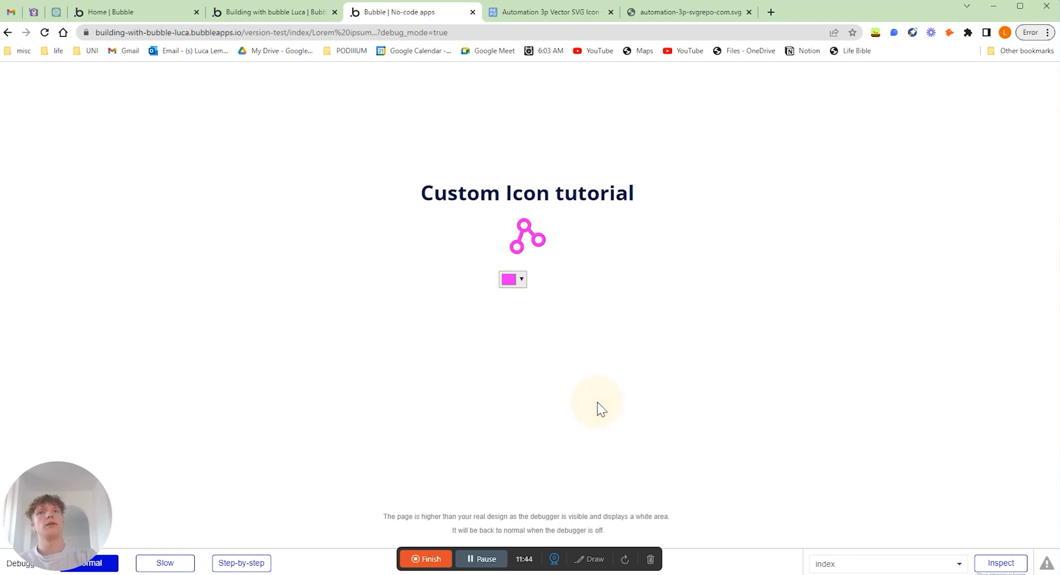
{"action": "mouse_move", "coordinate": [385, 223]}
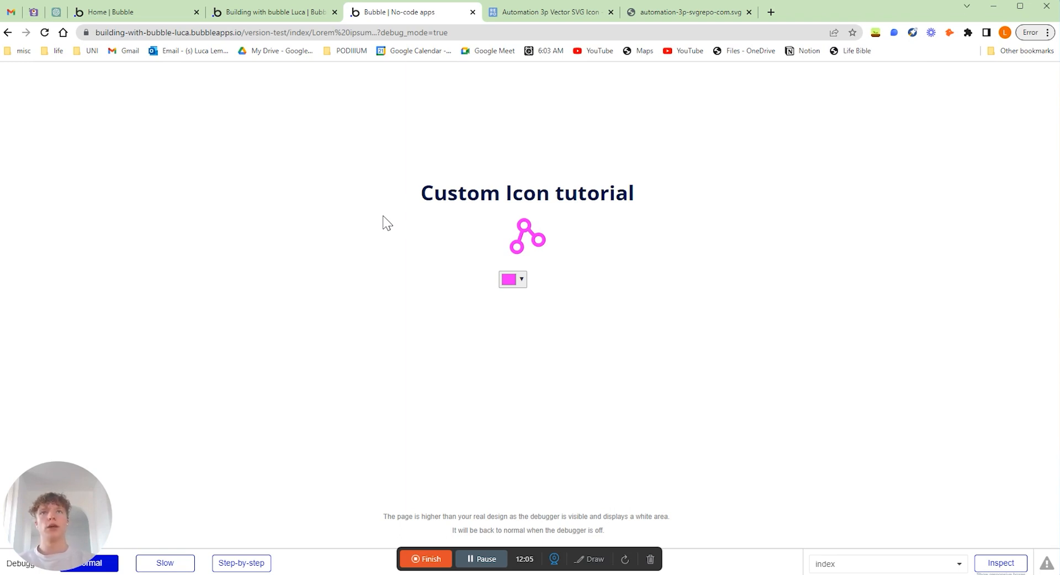
{"action": "mouse_move", "coordinate": [740, 209]}
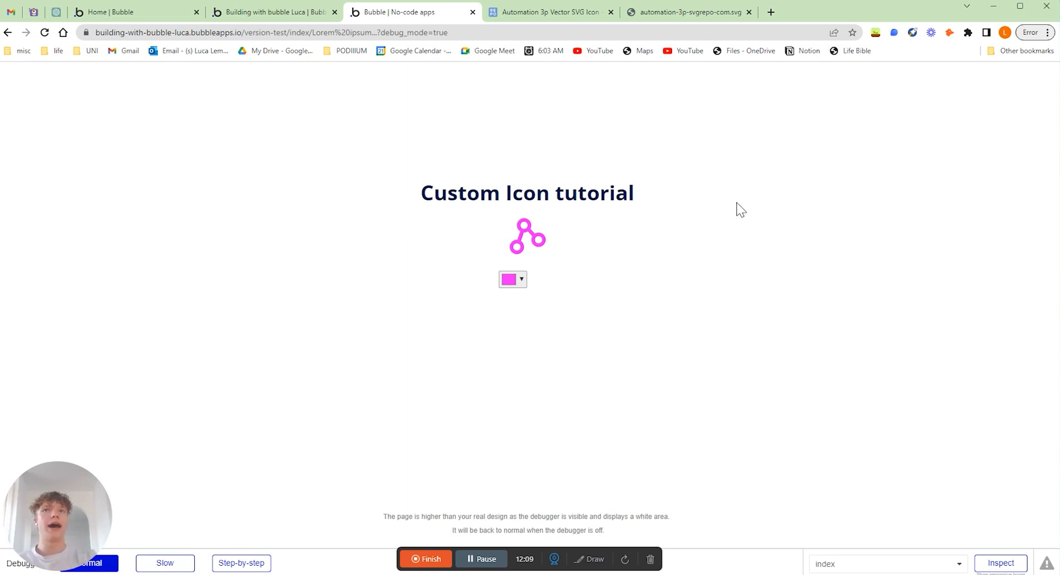